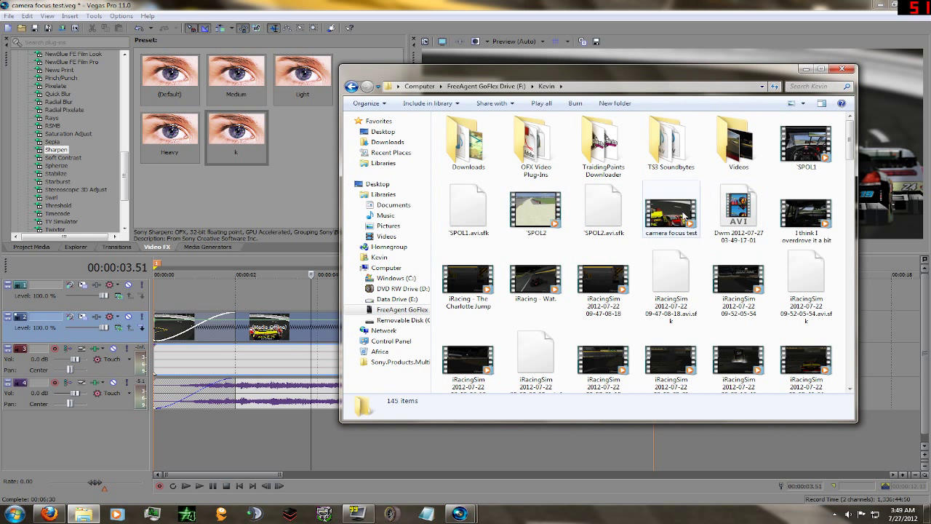
Step: Close the camera focus test project and start a new Untitled project
double_click(671, 211)
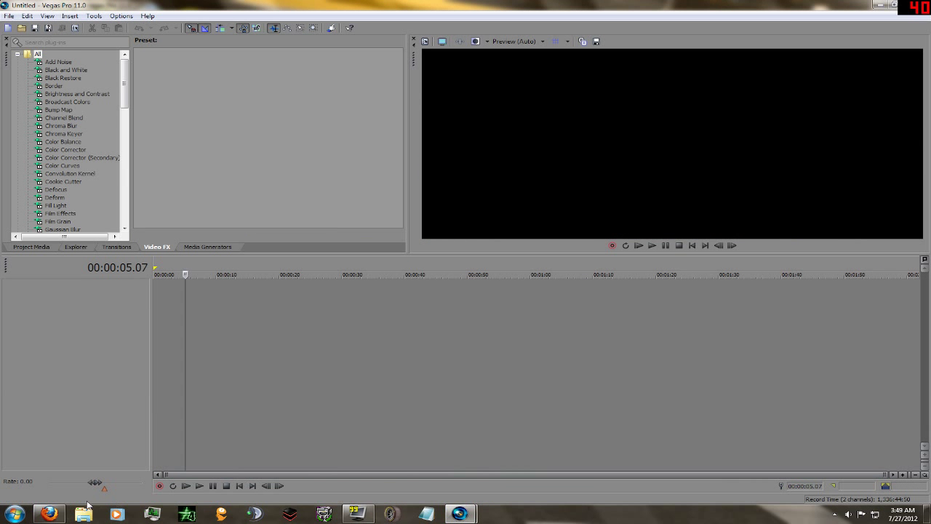
Step: Select Magic Bullet Looks in Video FX to list presets such as Epic and MexiCali
left_click(83, 514)
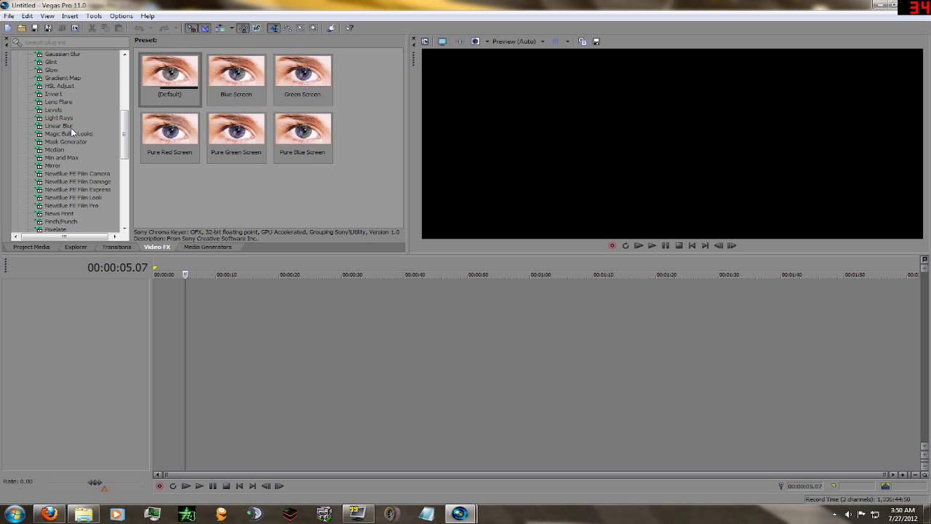
left_click(69, 109)
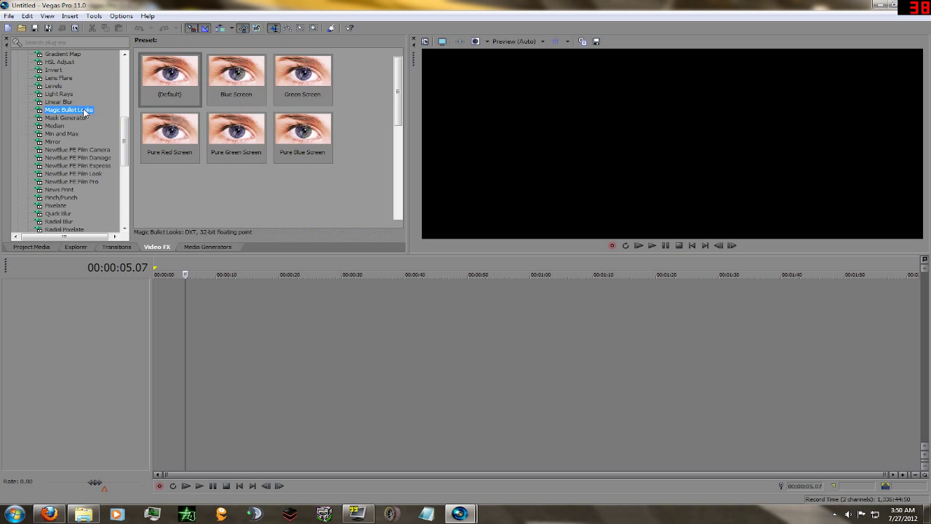
scroll("down", 3)
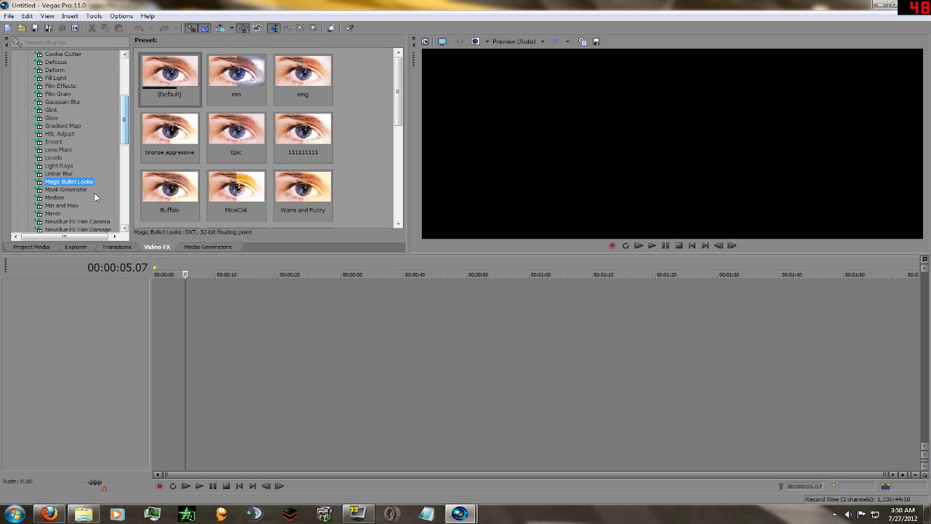
scroll("down", 3)
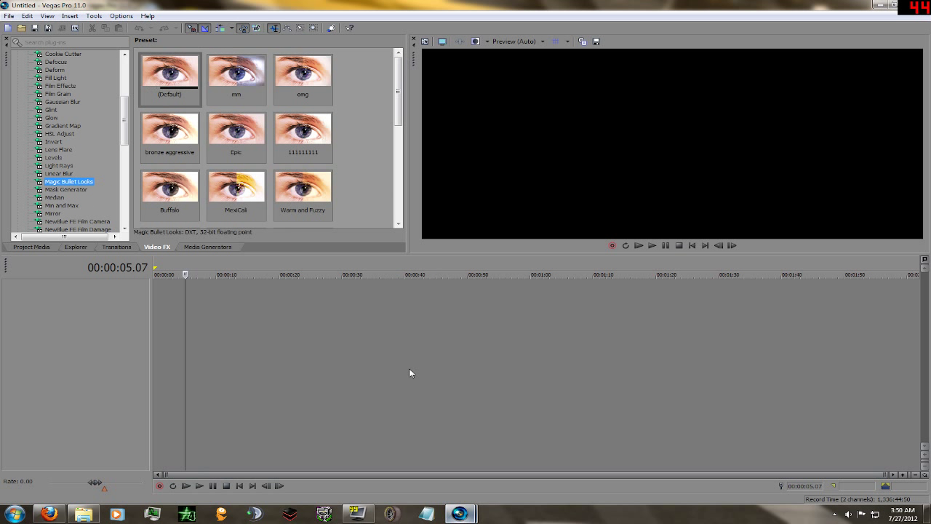
Step: Browse Explorer's Downloads folder, select the vegaspro11.0.683_64bit file, then minimize
left_click(83, 514)
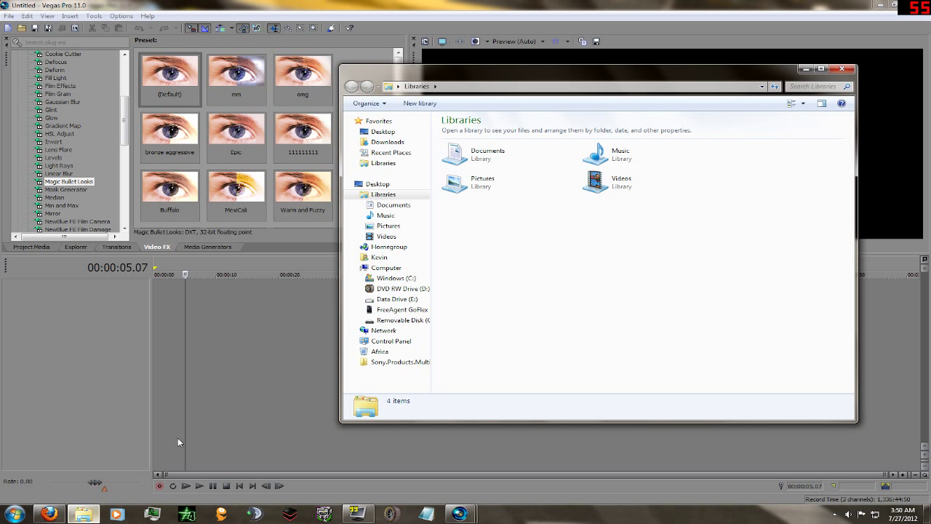
left_click(388, 142)
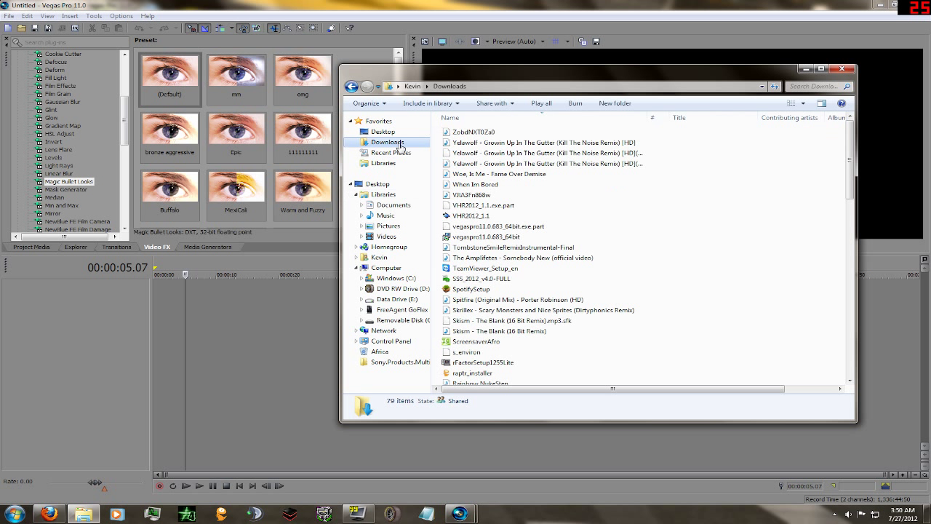
left_click(502, 237)
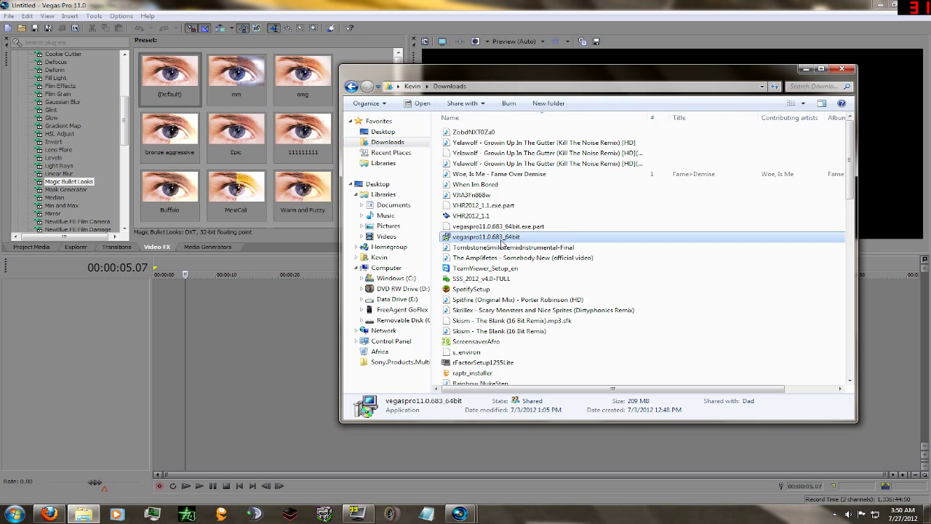
scroll("down", 3)
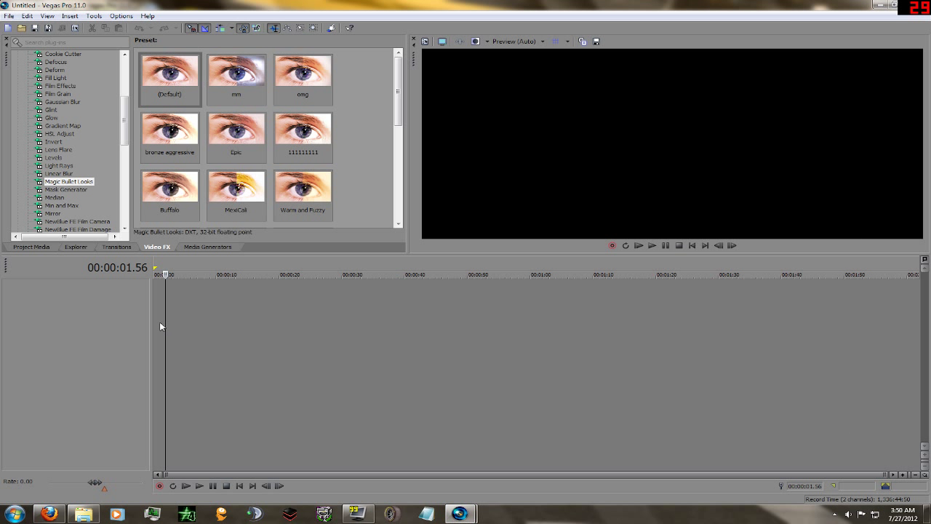
mouse_move(155, 514)
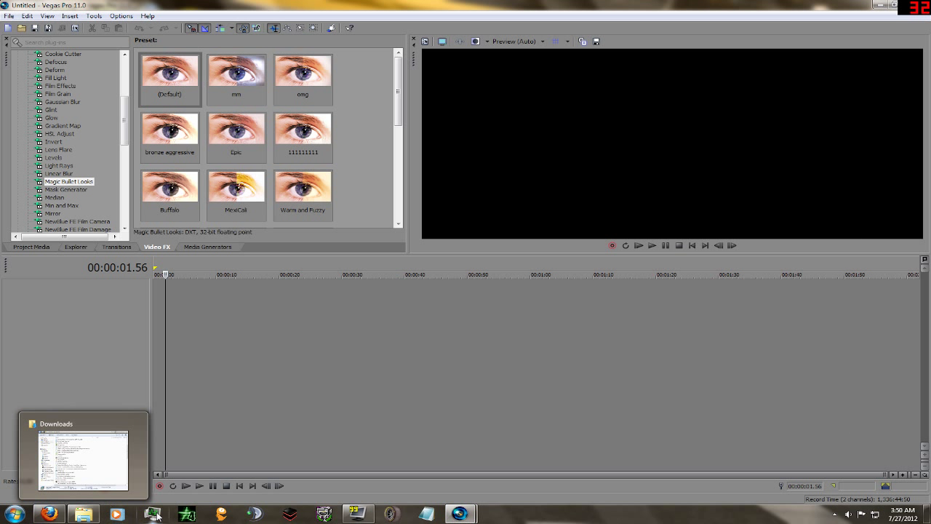
Step: Restore the Downloads window and drag the NR2003 Daytona clip onto the timeline
left_click(83, 454)
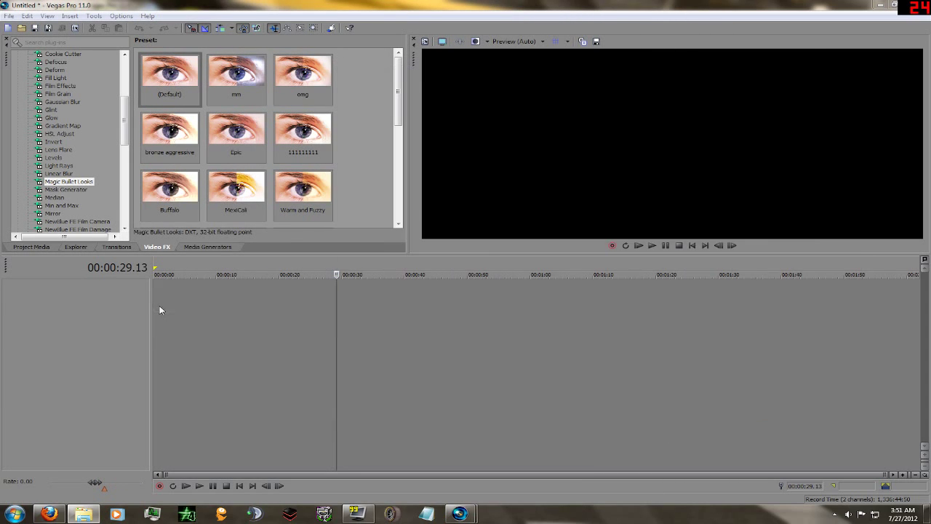
right_click(320, 294)
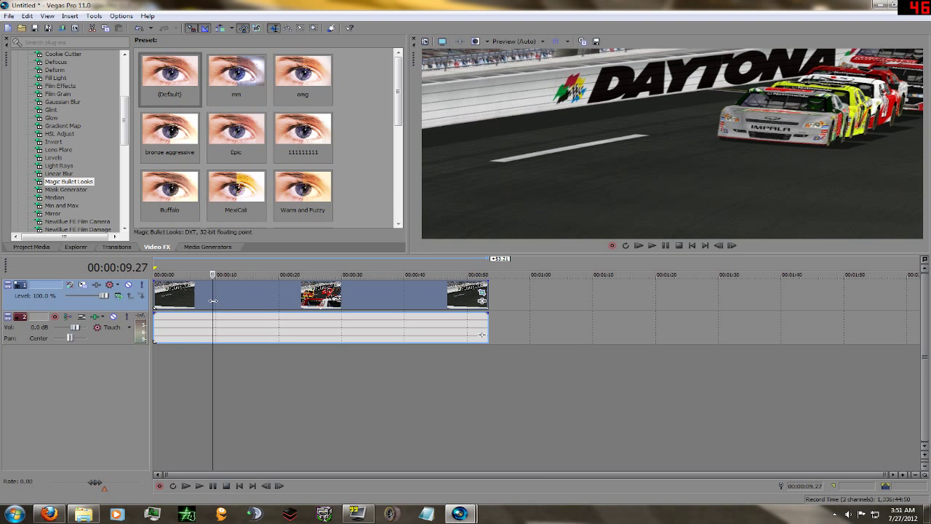
Step: Raise the clip's playback rate with resample disabled, then preview the shortened clip
right_click(320, 295)
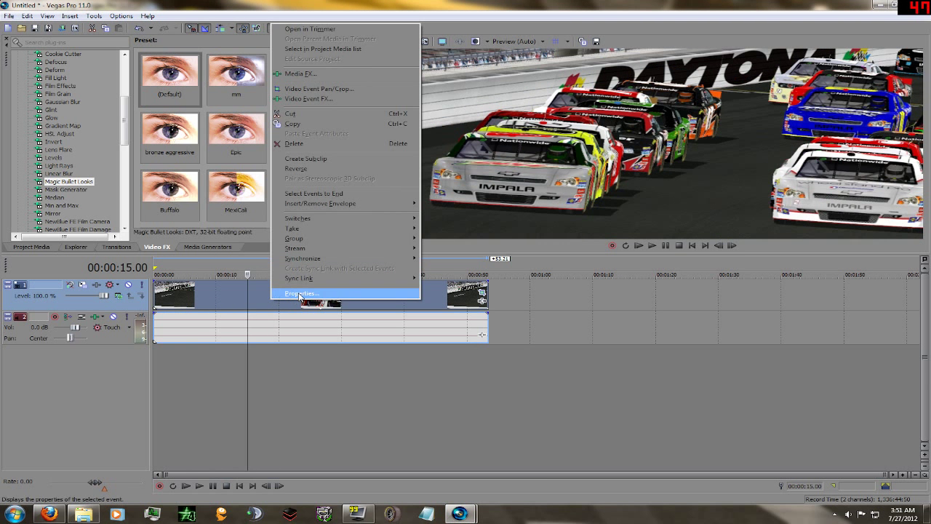
left_click(302, 293)
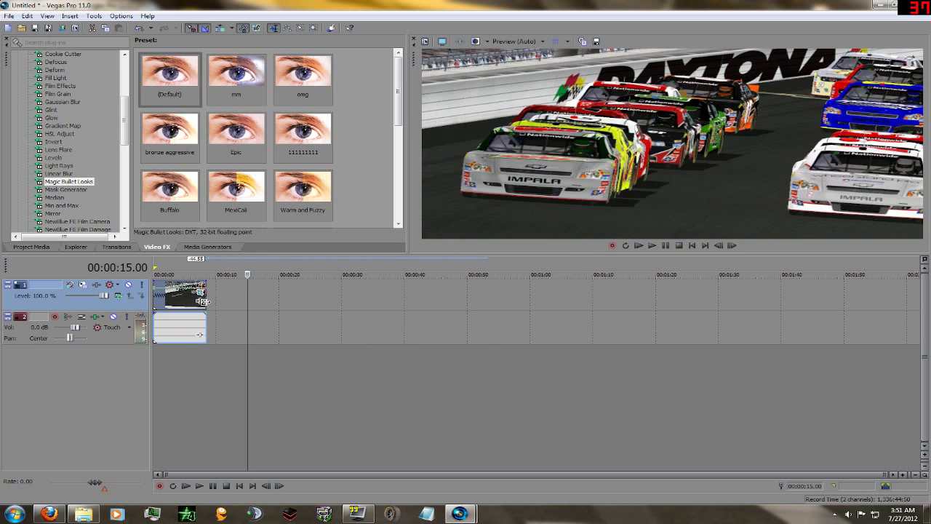
left_click(638, 245)
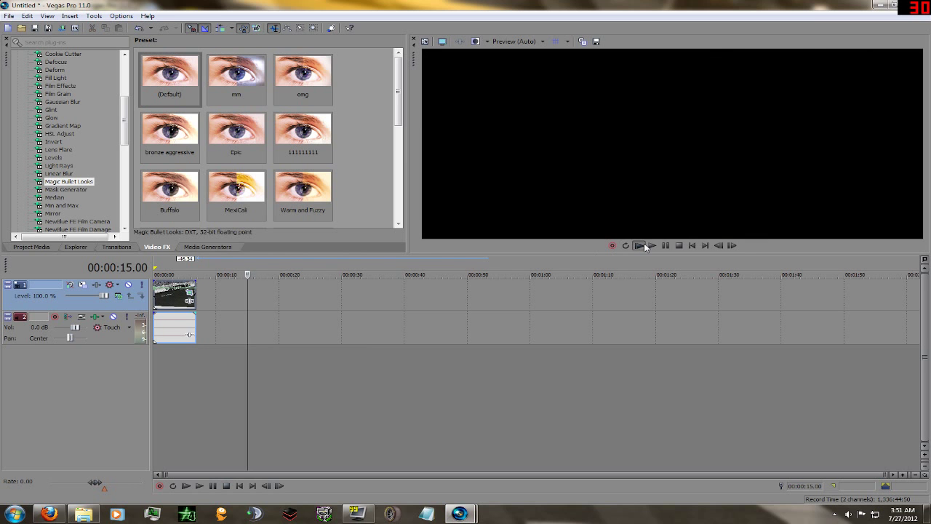
left_click(638, 245)
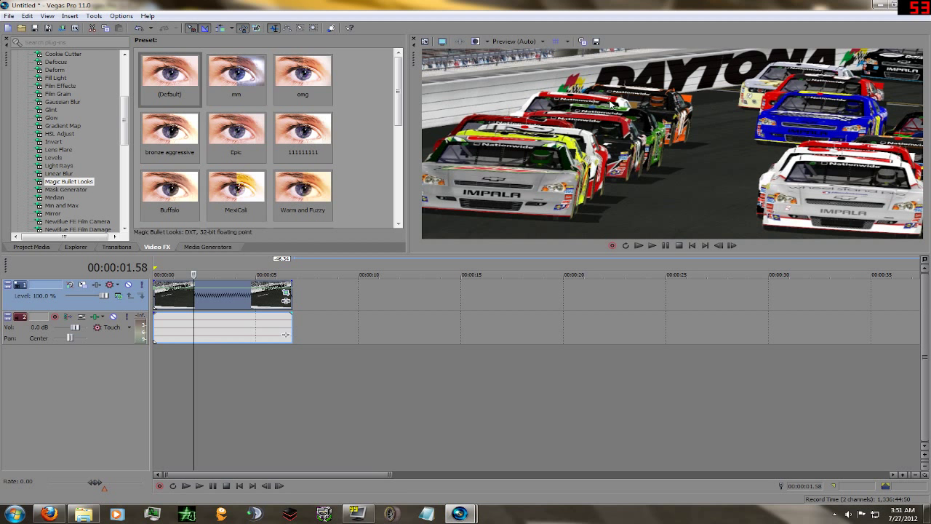
mouse_move(199, 304)
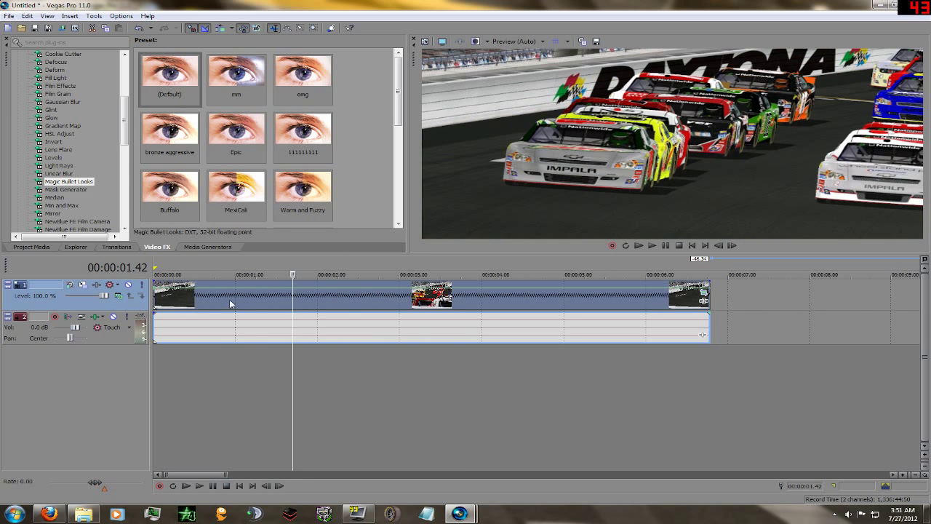
Step: Stop playback, split out a one-second piece, and copy it to a new video track
left_click(652, 246)
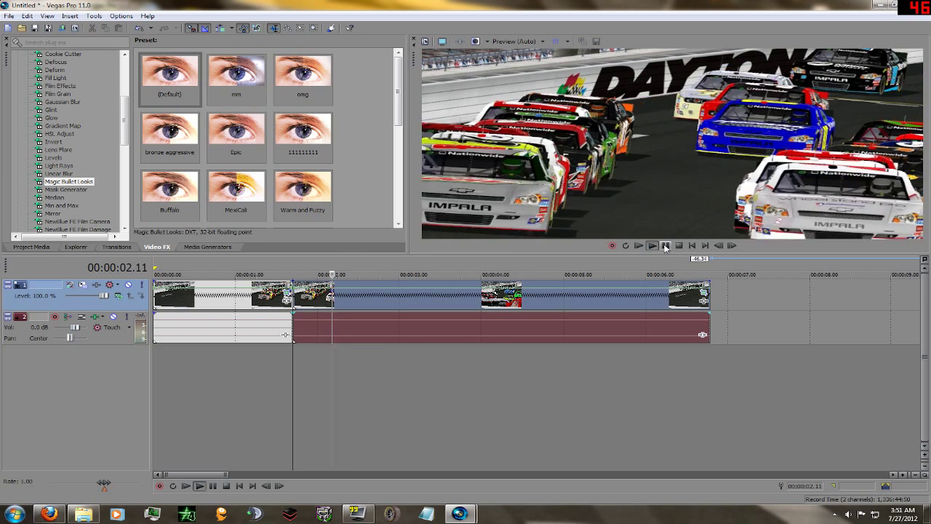
left_click(652, 245)
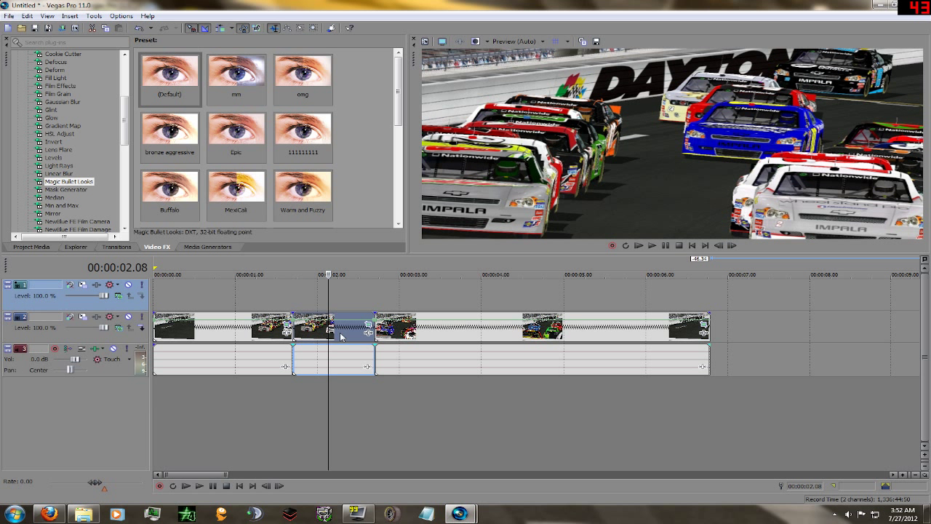
mouse_move(297, 304)
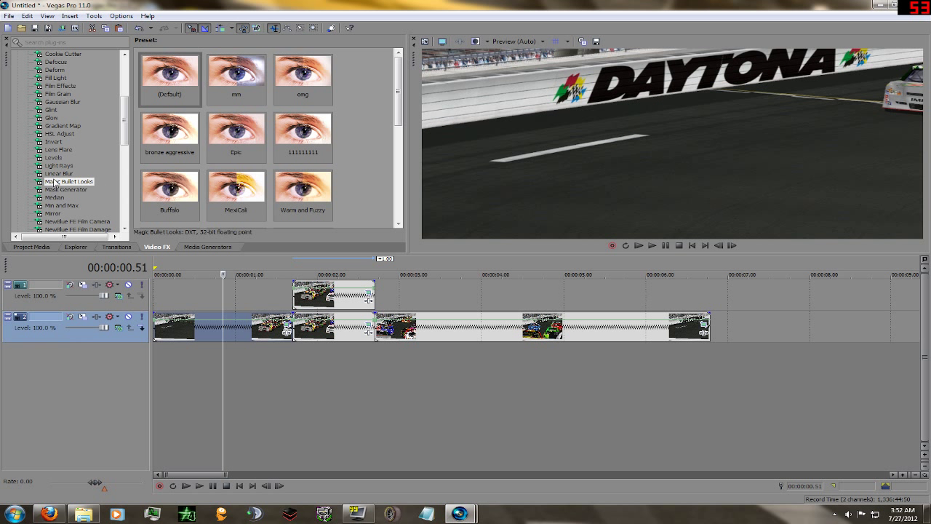
Step: Drag the Magic Bullet Looks preset onto the clip piece and click Edit..
scroll("down", 3)
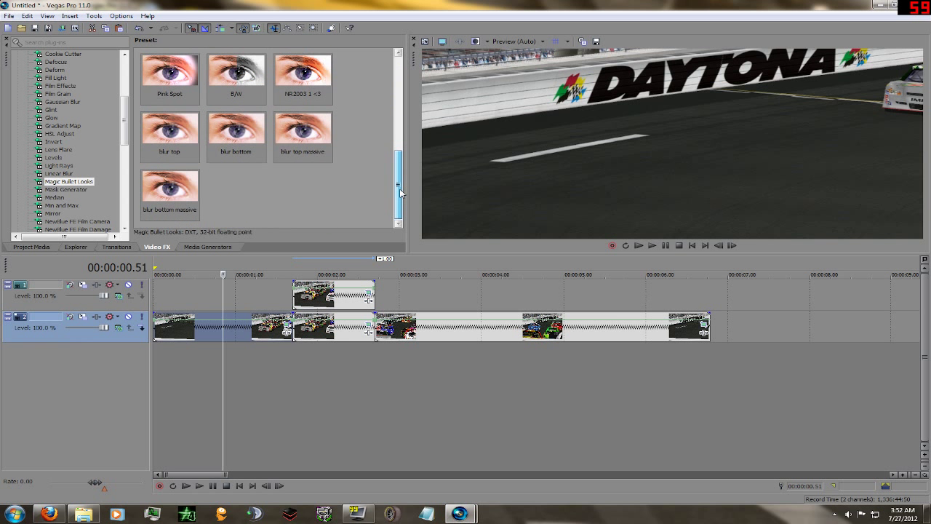
scroll("down", 3)
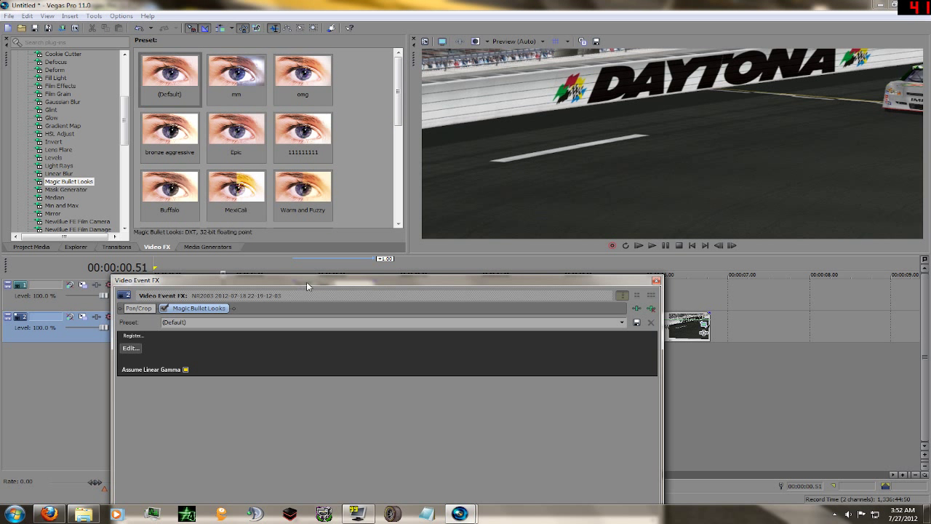
left_click(131, 348)
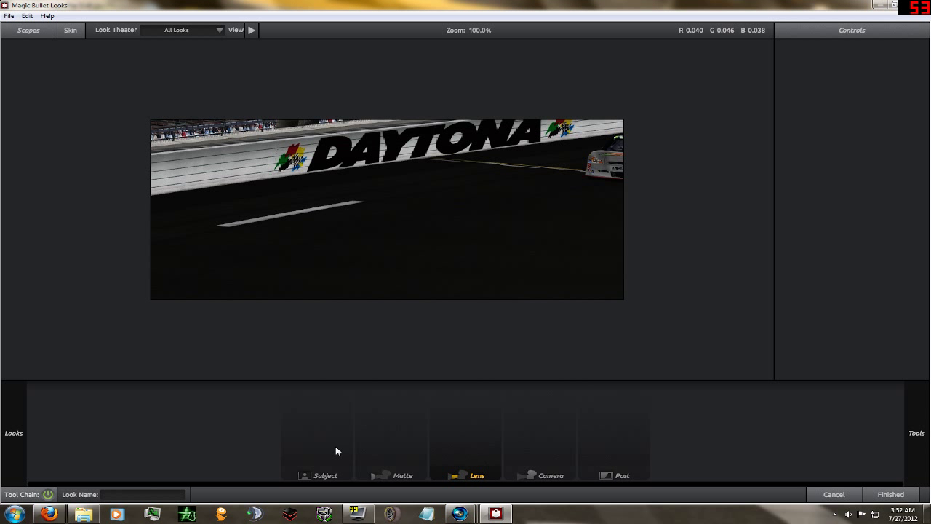
Step: Add a Swing-Tilt tool, move its gradient centre, and stretch Y1 to -100%
left_click(13, 433)
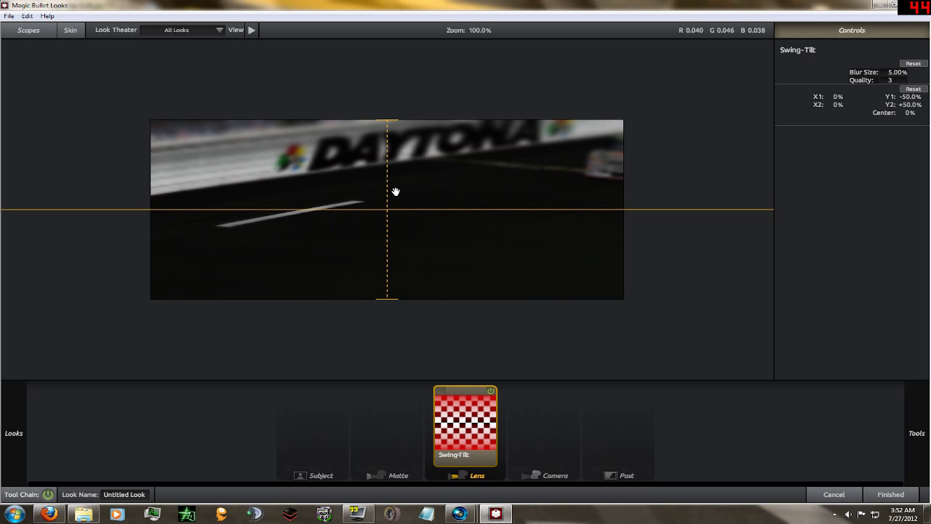
left_click_drag(387, 209, 613, 215)
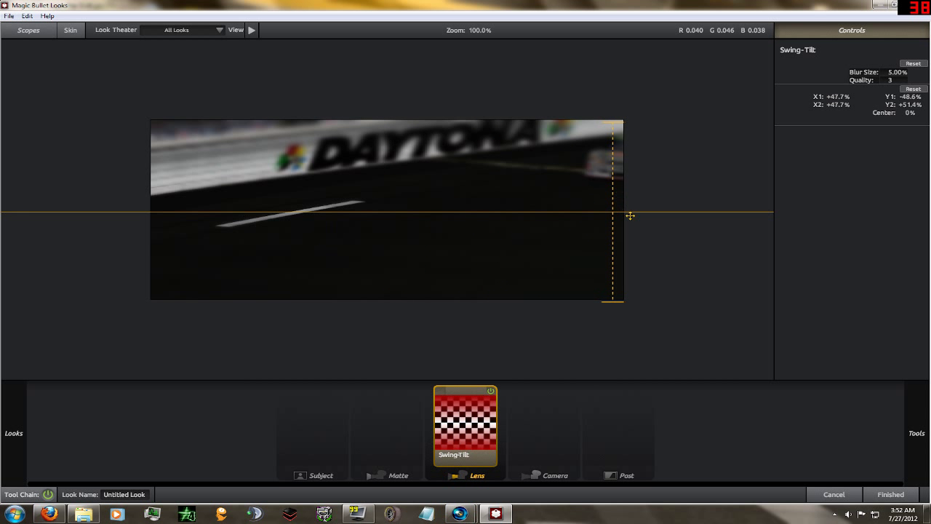
left_click_drag(630, 215, 646, 129)
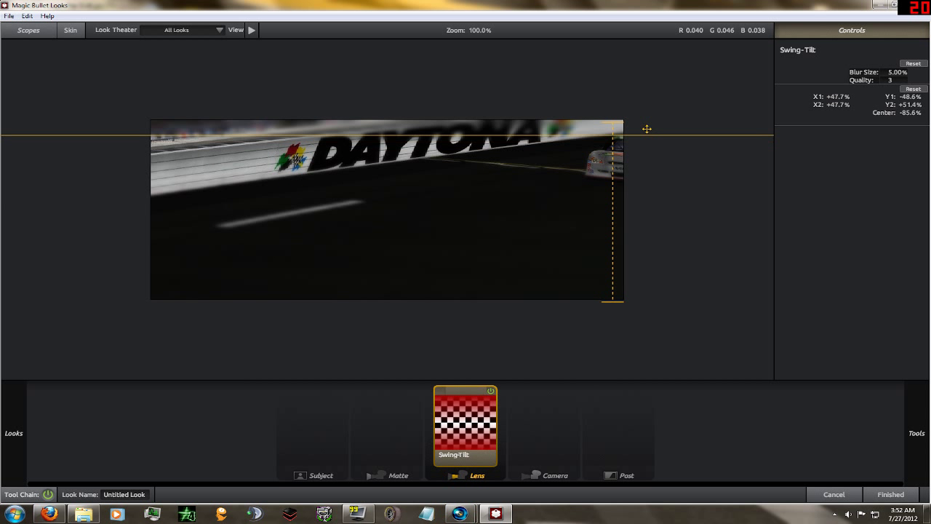
left_click_drag(647, 128, 651, 148)
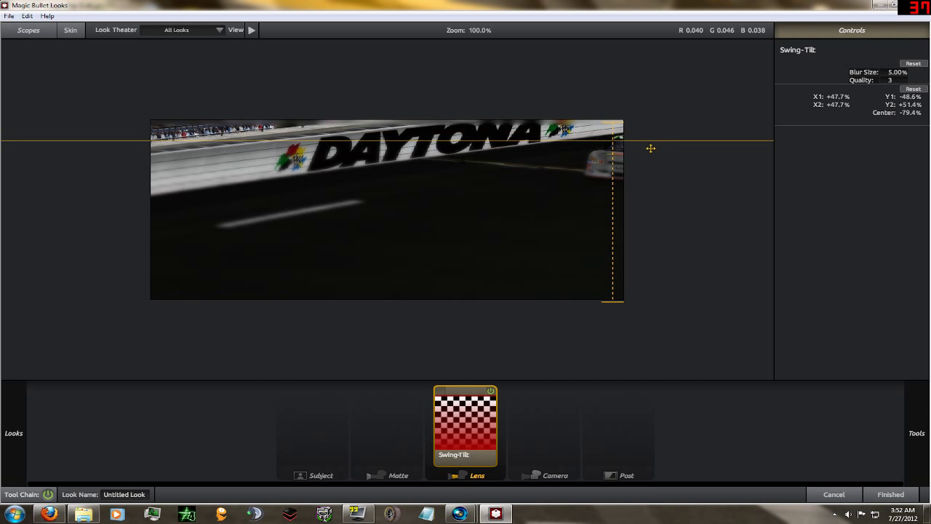
left_click_drag(650, 148, 678, 185)
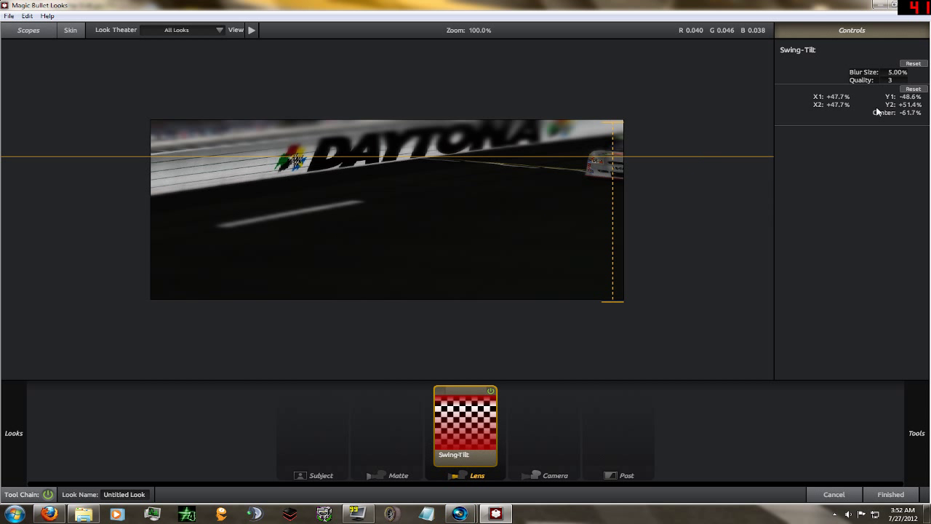
left_click_drag(613, 118, 613, 97)
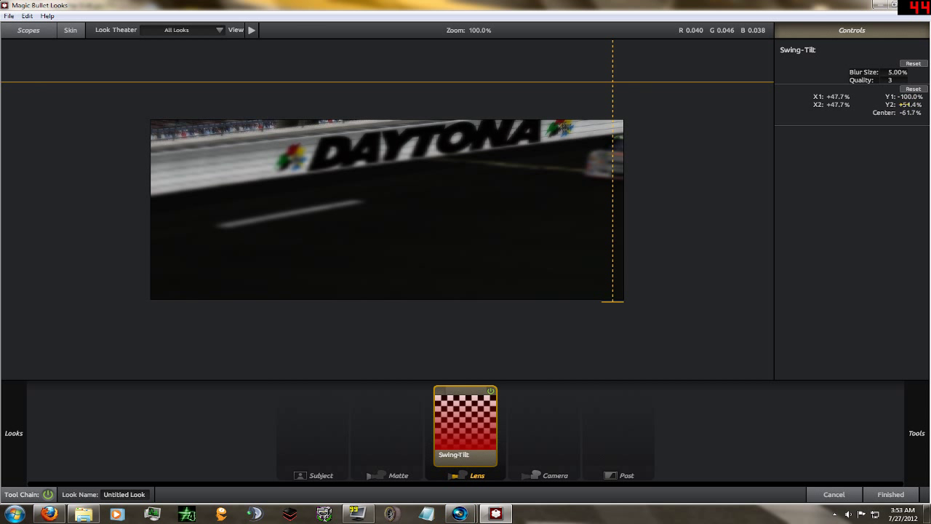
Step: Set Blur Size 10.17% and Quality 5, push Y2 out, and raise the gradient centre
left_click_drag(615, 83, 639, 102)
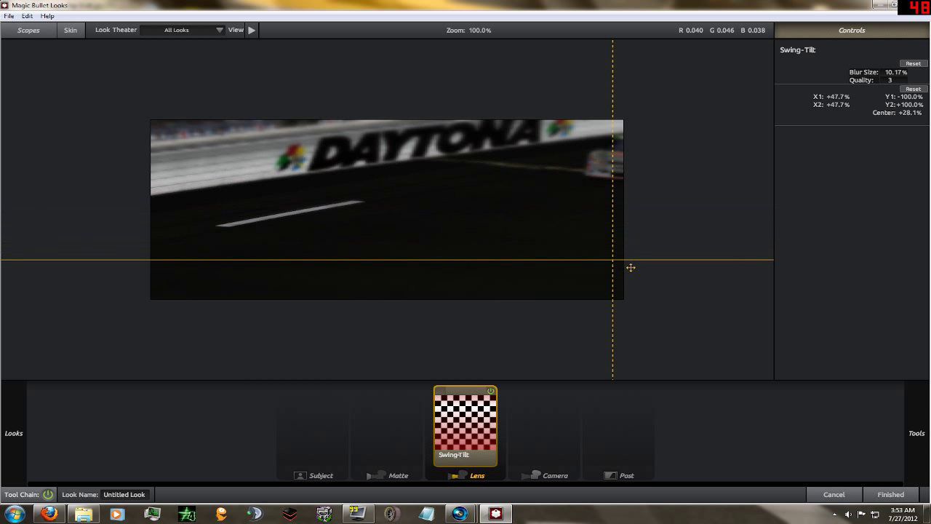
left_click_drag(631, 267, 641, 259)
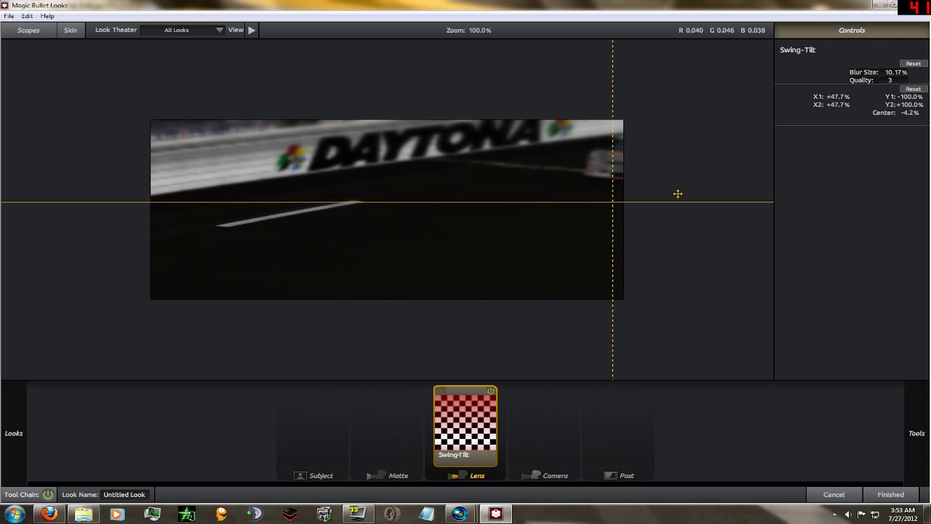
left_click_drag(678, 193, 689, 145)
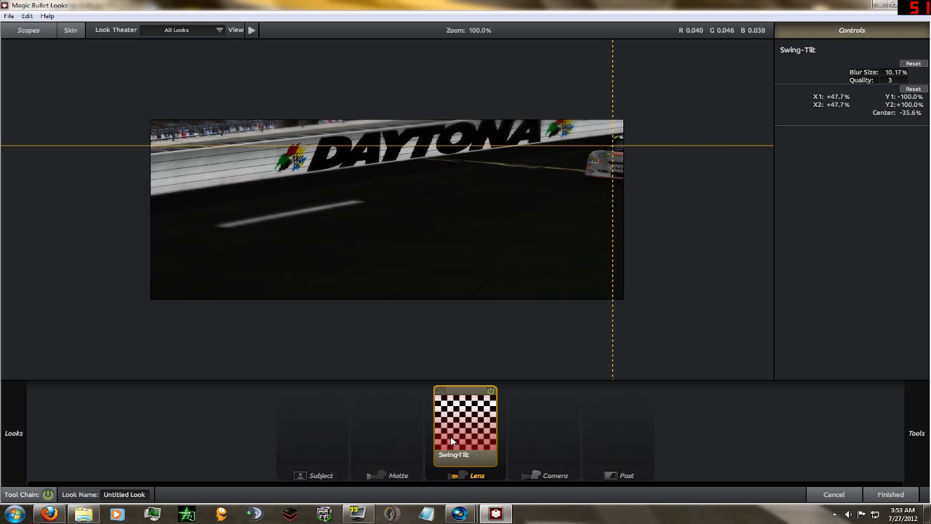
mouse_move(602, 363)
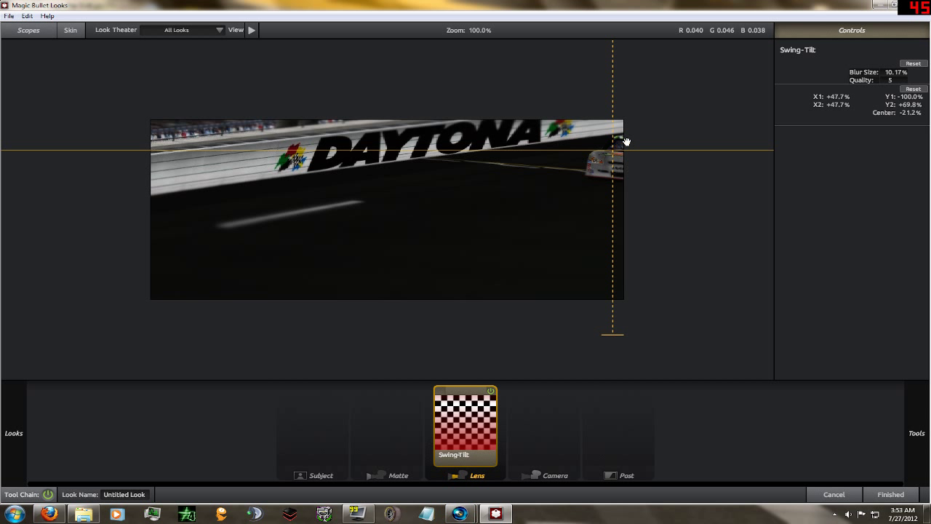
Step: Set the gradient centre to -30% and drag the swing pivot from the right edge to mid-frame
left_click_drag(626, 141, 617, 177)
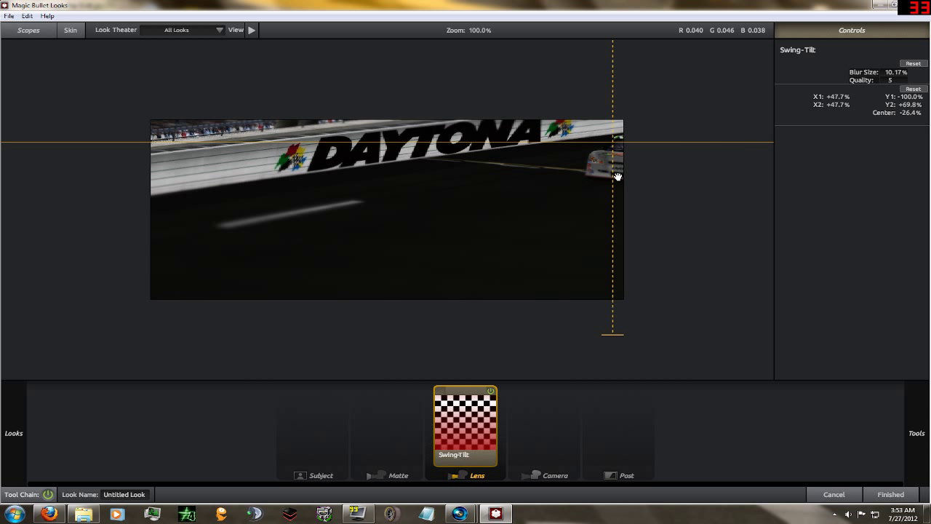
left_click_drag(612, 176, 387, 183)
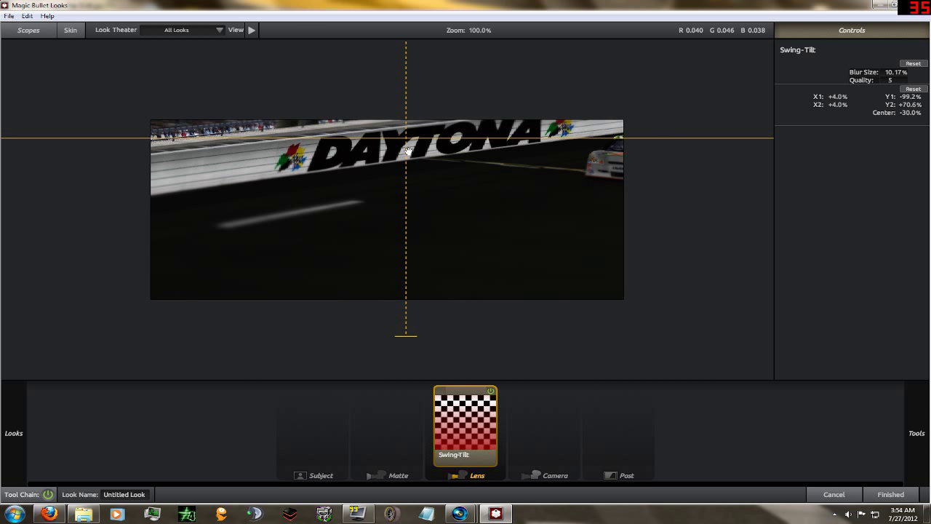
left_click_drag(406, 150, 420, 136)
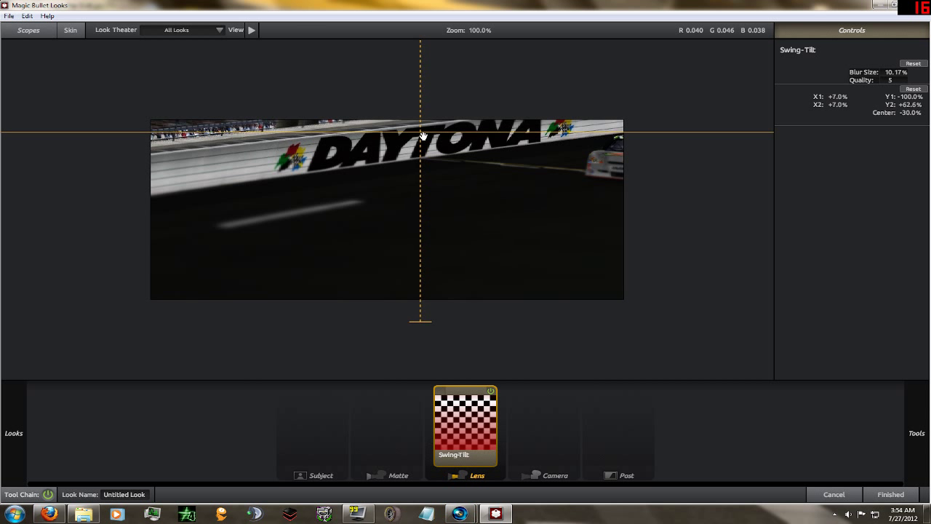
left_click_drag(422, 138, 423, 140)
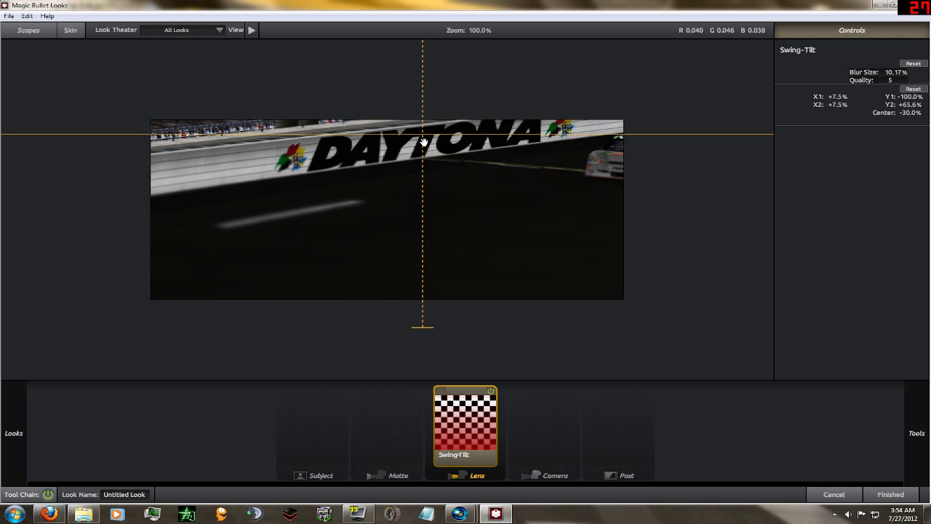
left_click_drag(422, 142, 442, 142)
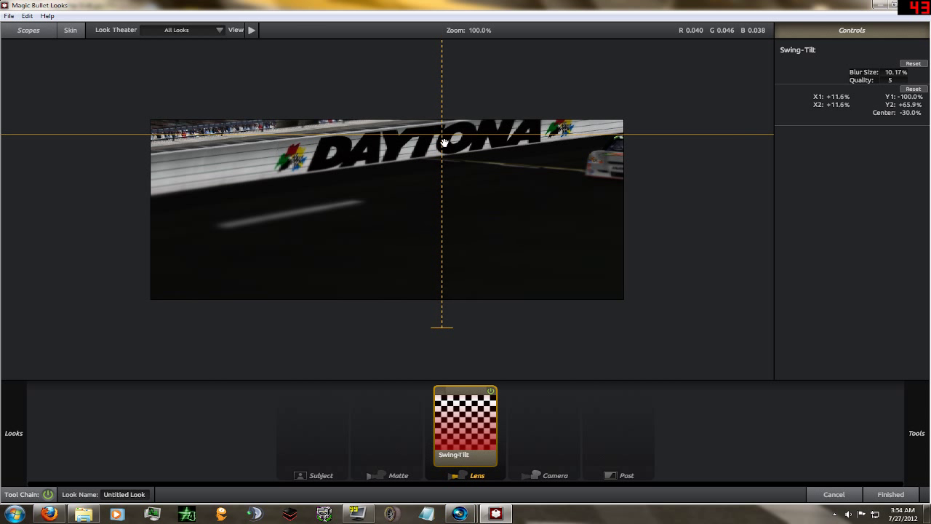
left_click_drag(442, 142, 408, 143)
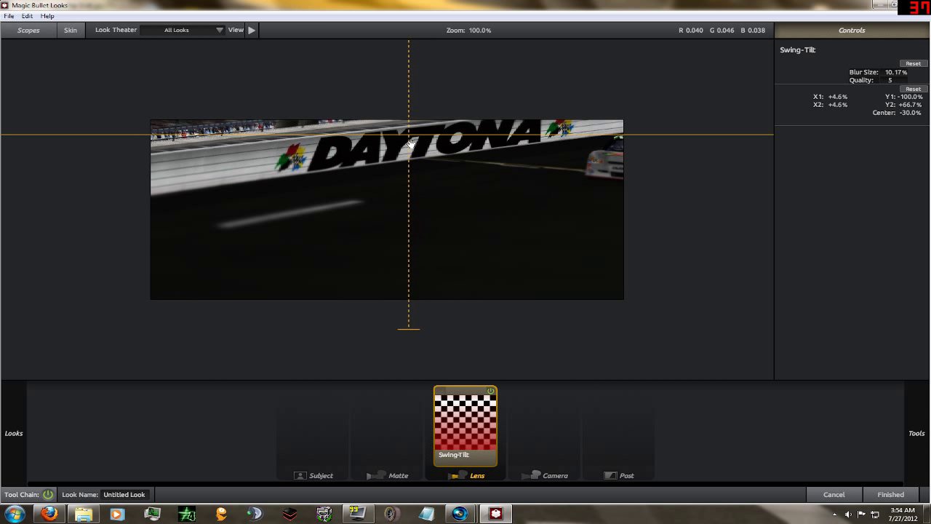
left_click_drag(407, 143, 387, 144)
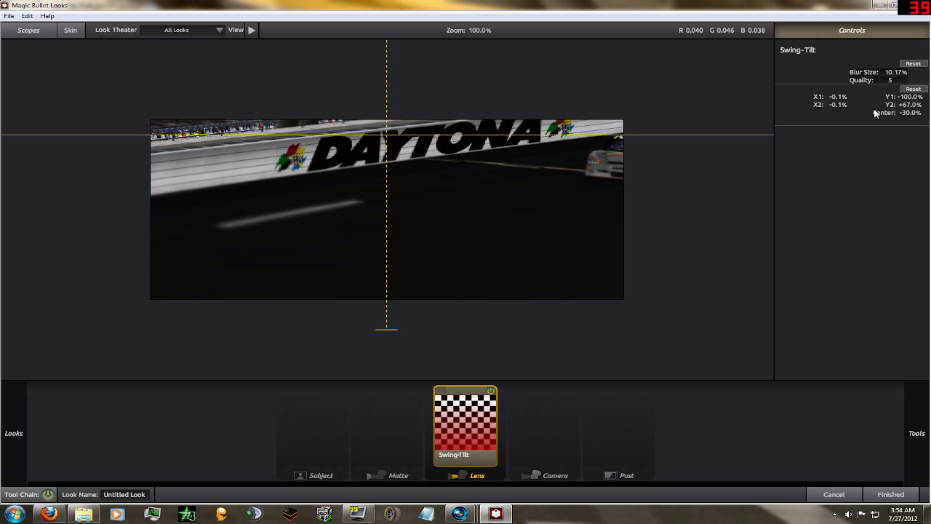
mouse_move(497, 135)
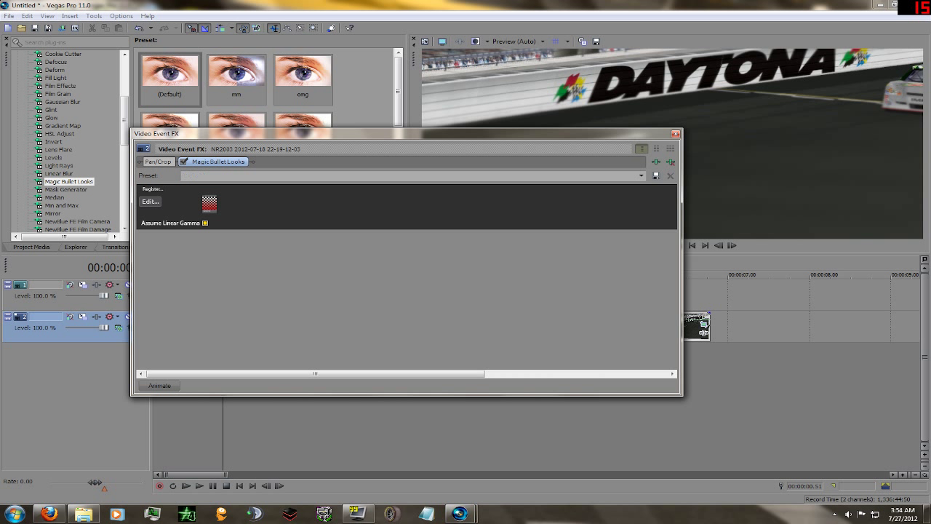
Step: Save the look as preset 'tut blur bottom', apply it to the clip, and fade the upper clip
type("tut b")
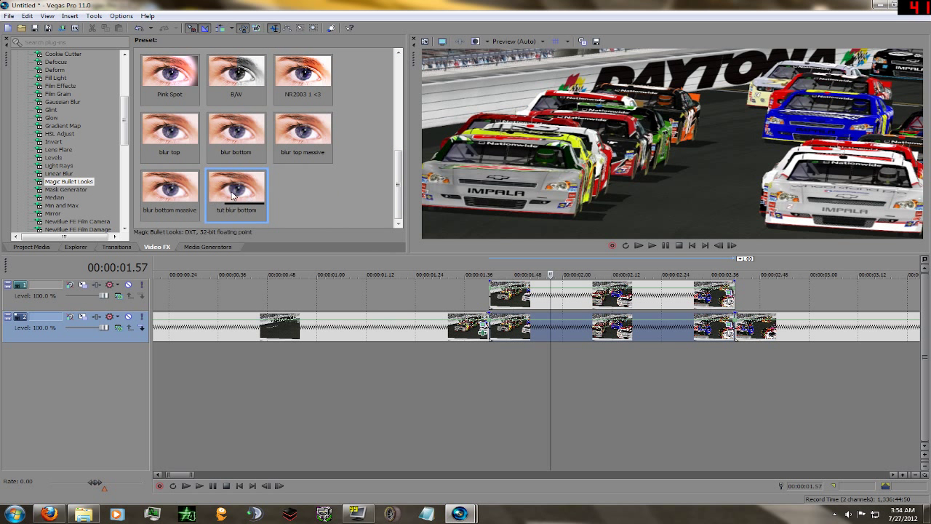
double_click(236, 191)
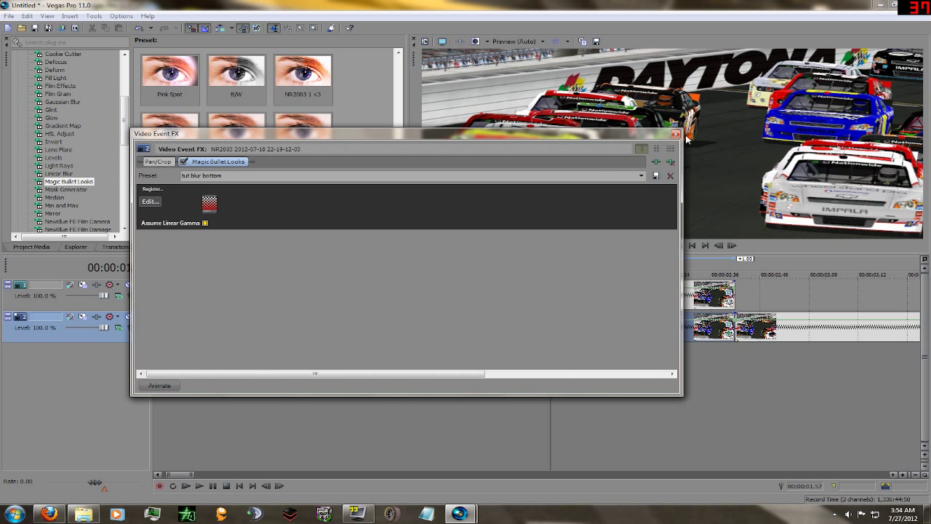
left_click(675, 134)
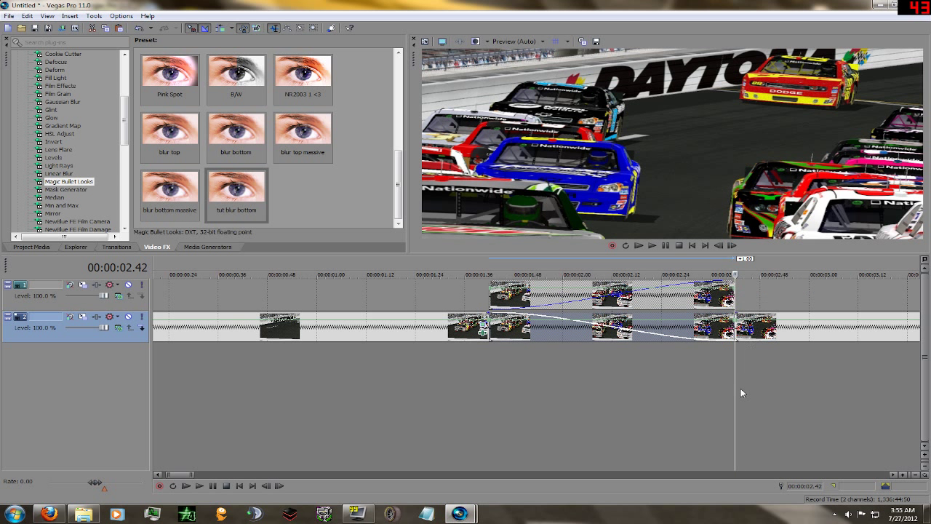
left_click(530, 275)
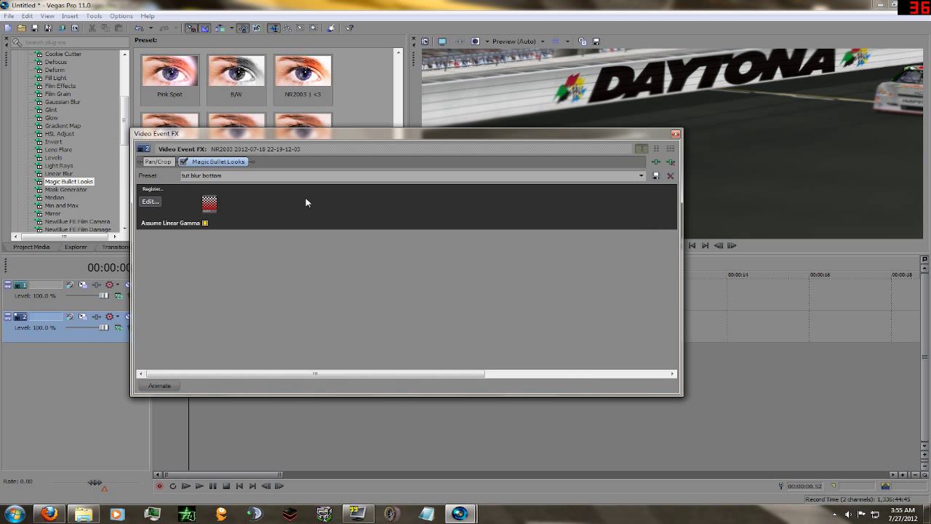
Step: Lower the Swing-Tilt blur centre to +74.1% near the frame bottom and apply the look
left_click(150, 201)
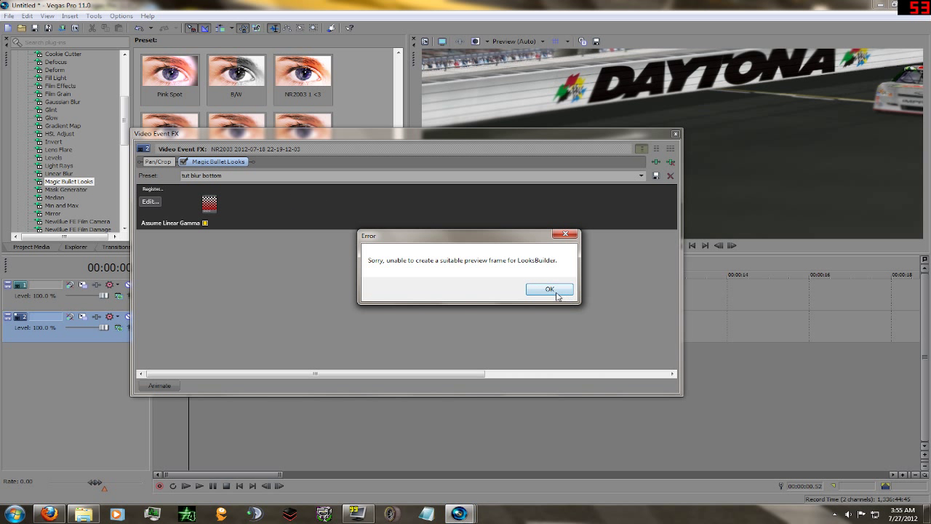
left_click(549, 290)
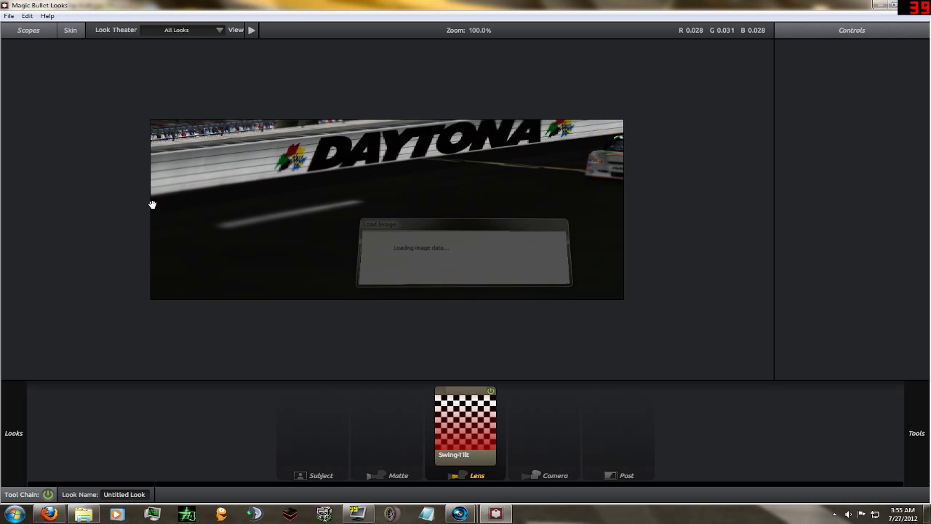
left_click(464, 428)
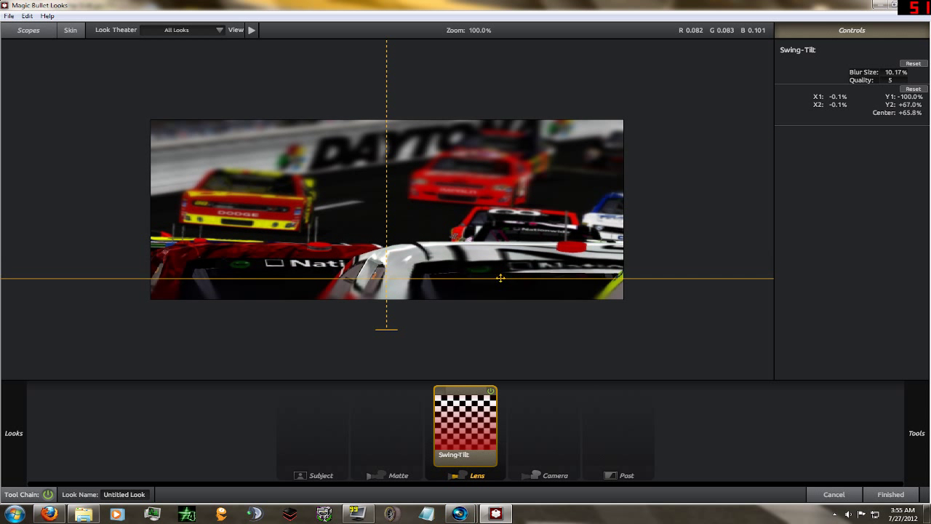
left_click_drag(500, 278, 501, 289)
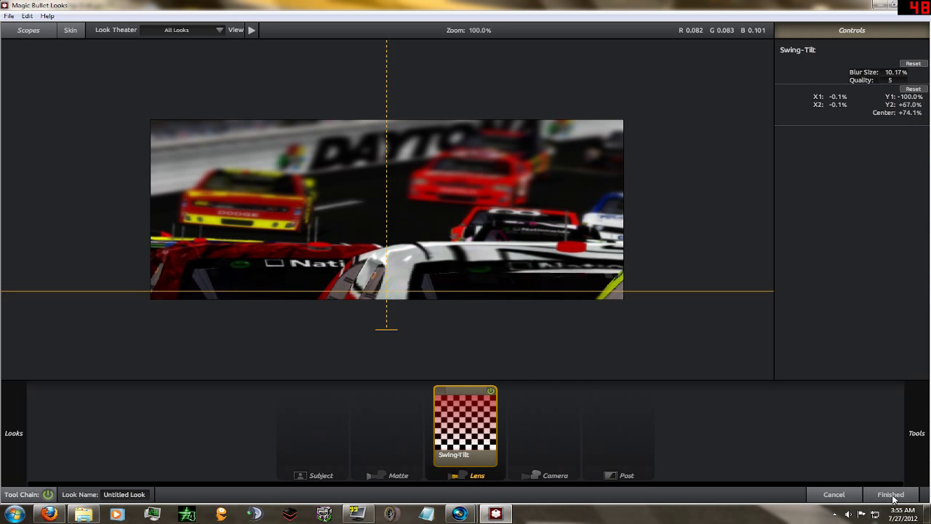
left_click(891, 494)
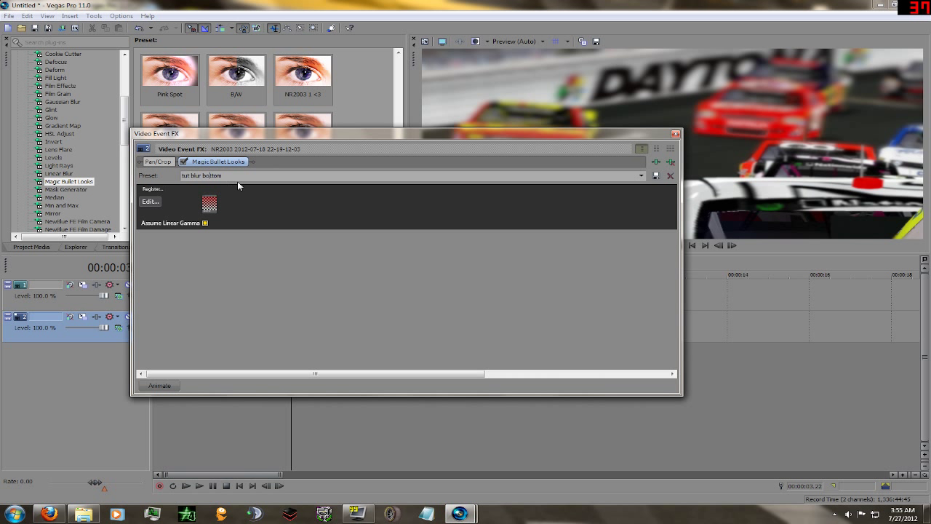
Step: Apply the 'tut blur top' preset to the clip and play back the blurred racing sequence
double_click(211, 175)
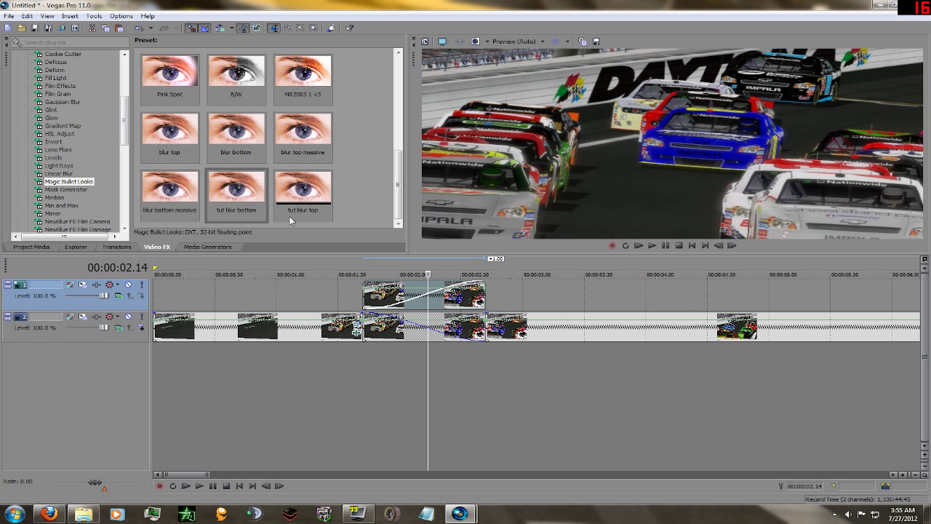
double_click(303, 189)
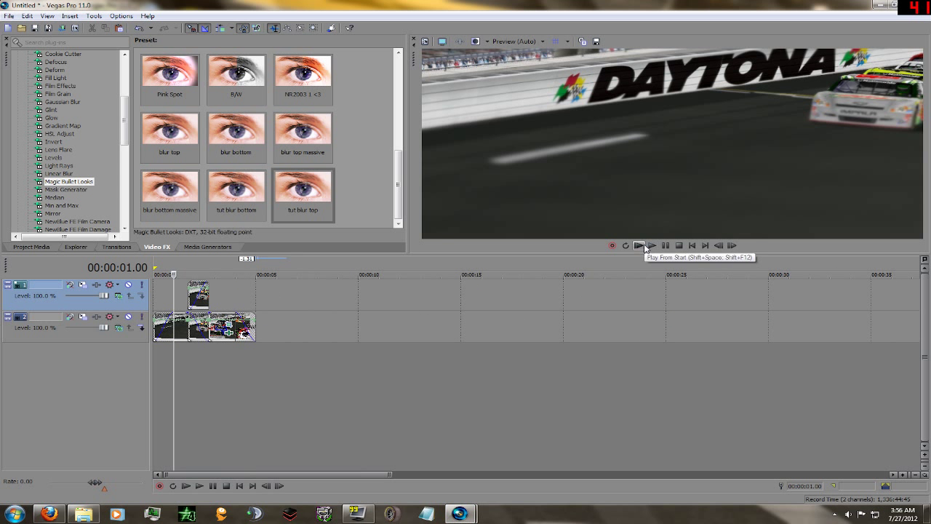
left_click(638, 246)
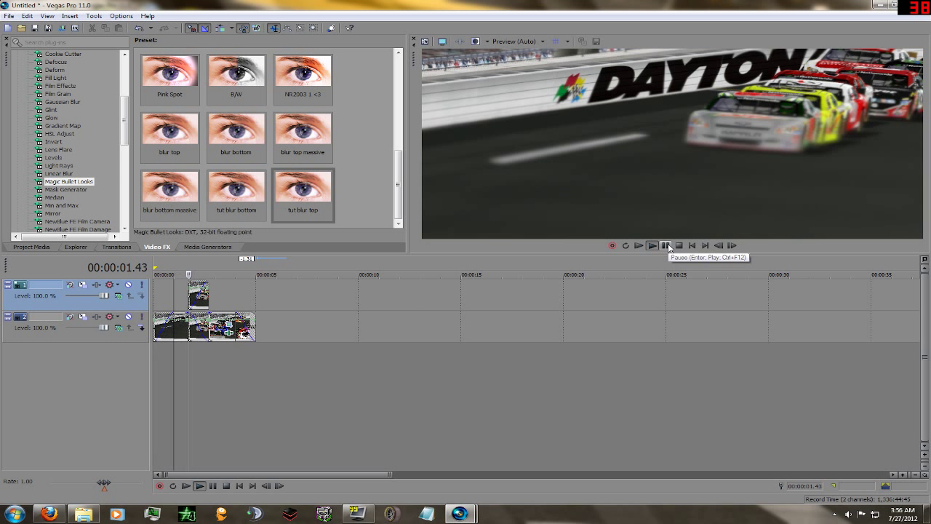
left_click(638, 245)
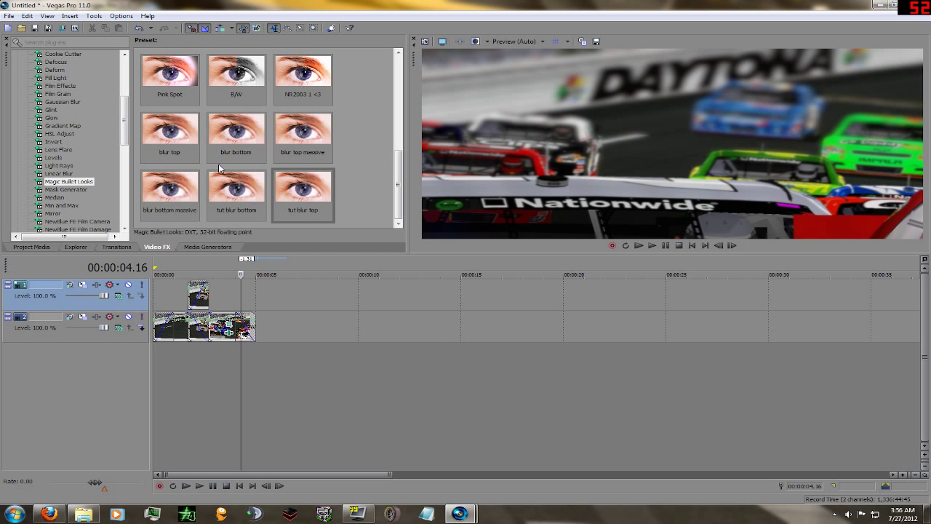
left_click(9, 15)
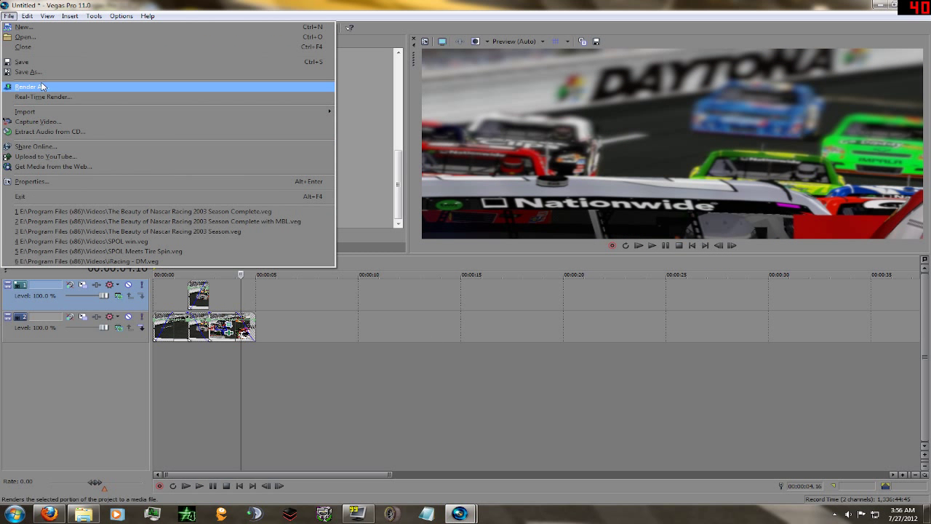
Step: Start rendering as tut.wmv instead of overwriting Untitled.wmv, then cancel around 20%
left_click(30, 86)
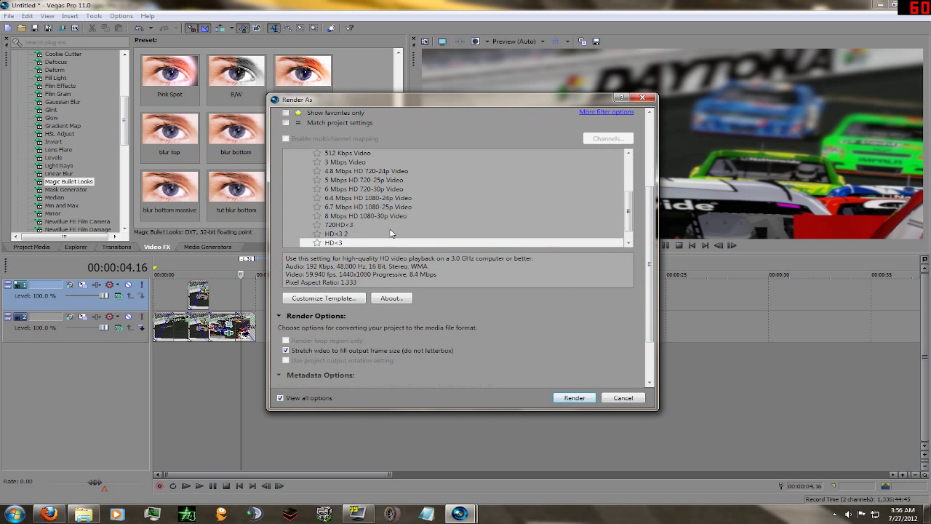
scroll("down", 3)
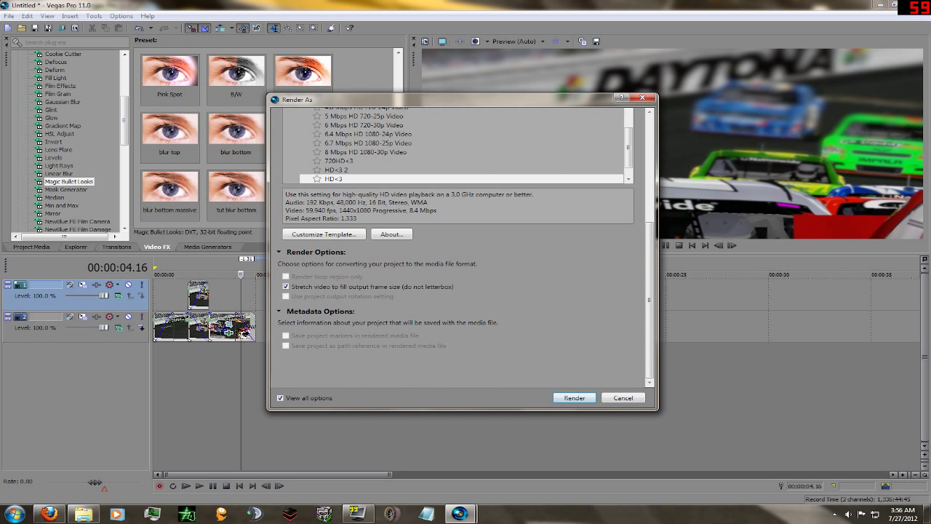
left_click(574, 397)
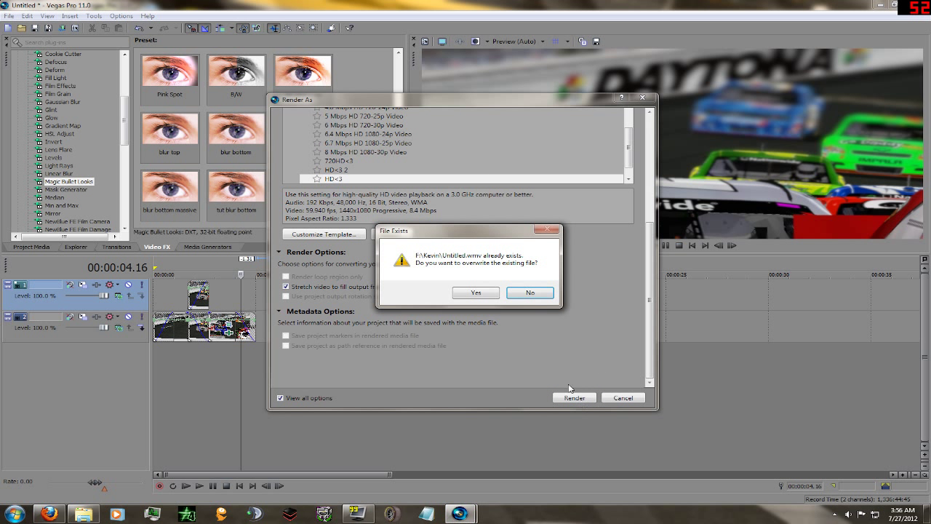
left_click(530, 291)
type("tut.wmv")
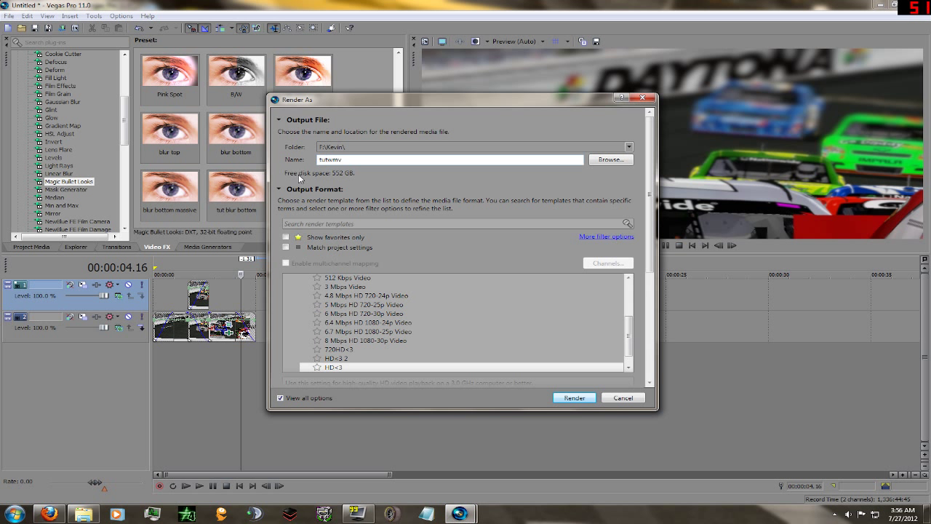
left_click(574, 398)
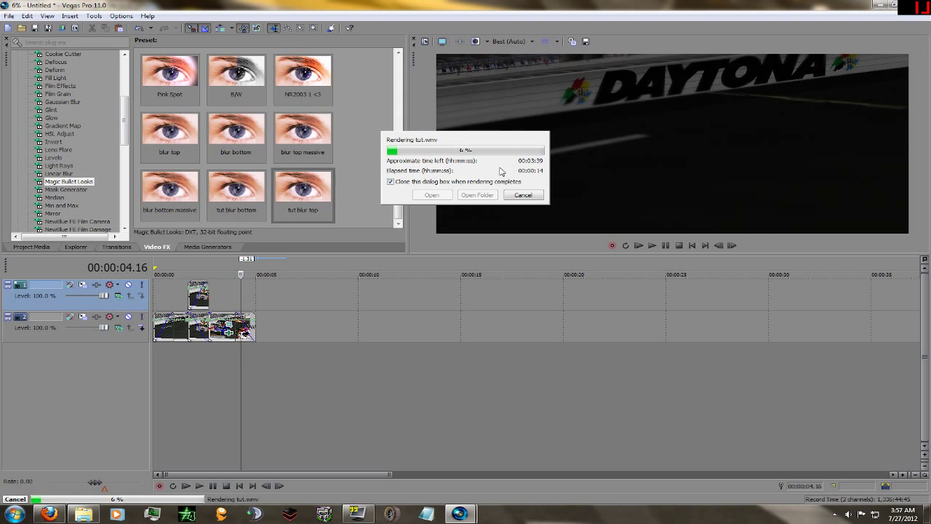
left_click(523, 195)
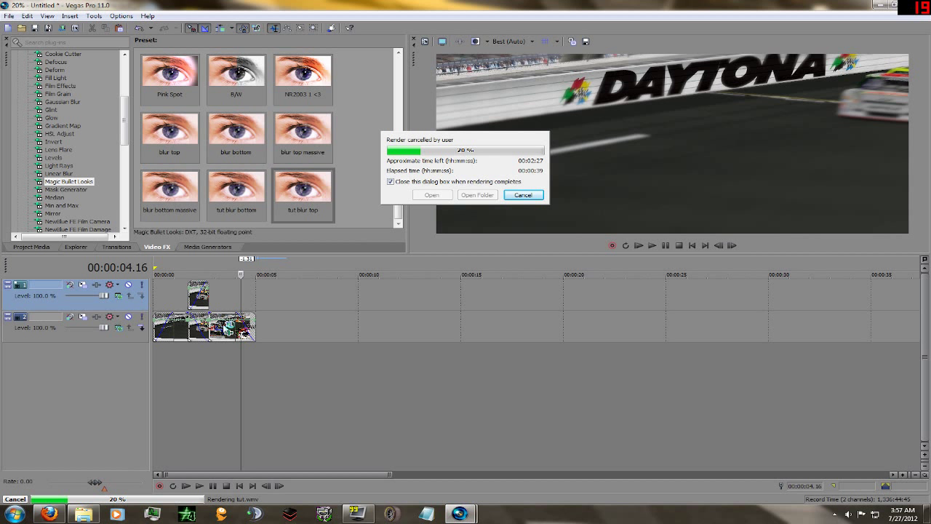
left_click(523, 194)
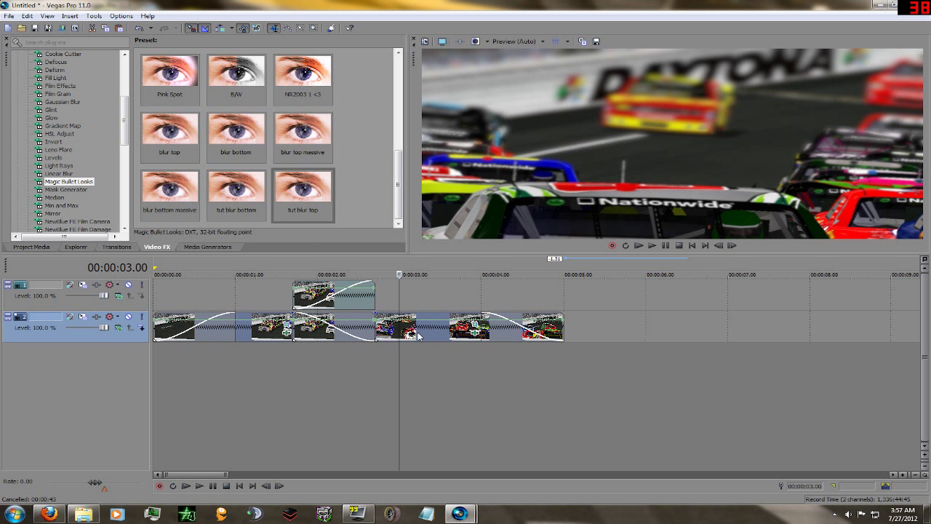
Step: Bring up the race clip's context menu to reach Switches > Disable Resample
right_click(419, 334)
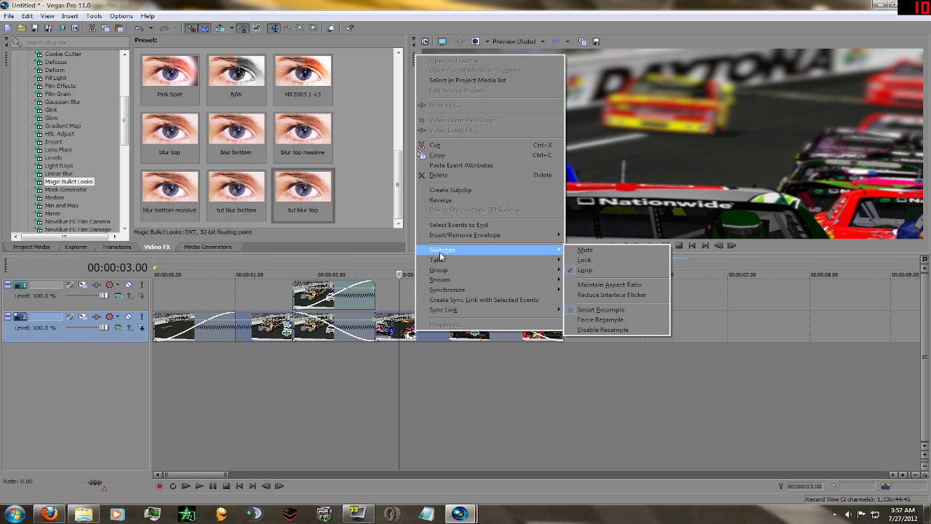
mouse_move(628, 270)
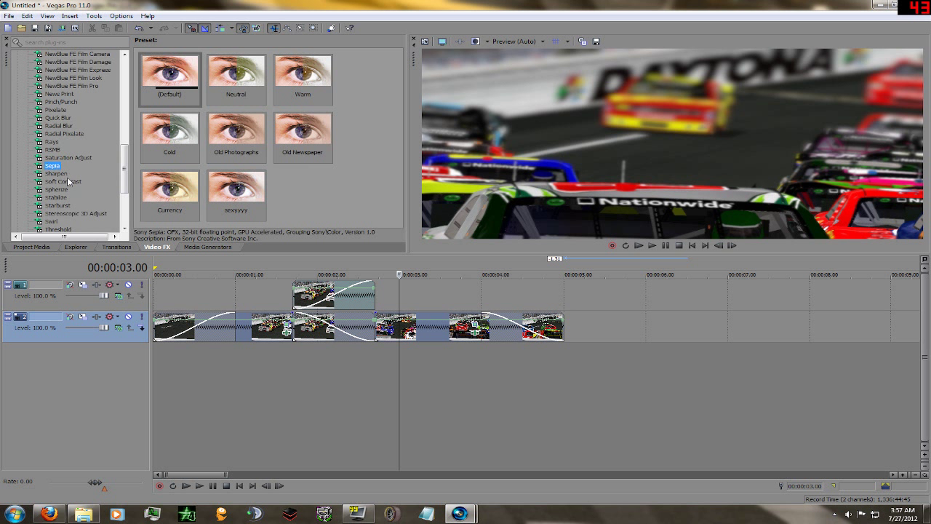
Step: Apply Sharpen preset 'k' to the race clip with its amount at about 0.737
left_click(56, 173)
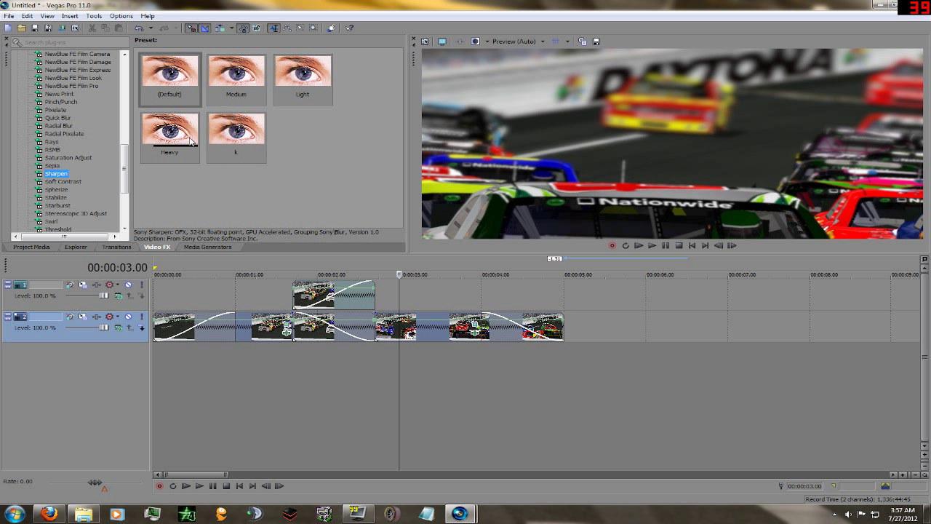
left_click(235, 133)
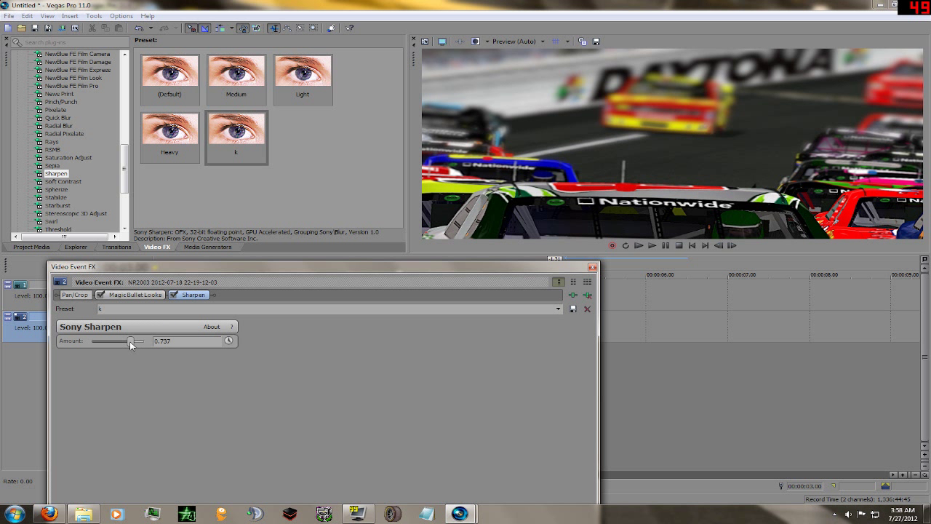
left_click_drag(130, 341, 145, 340)
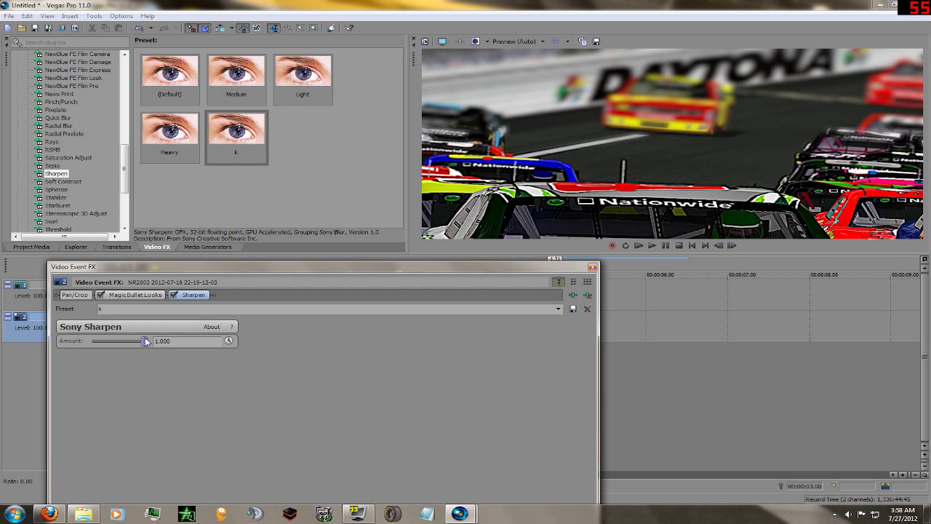
mouse_move(149, 335)
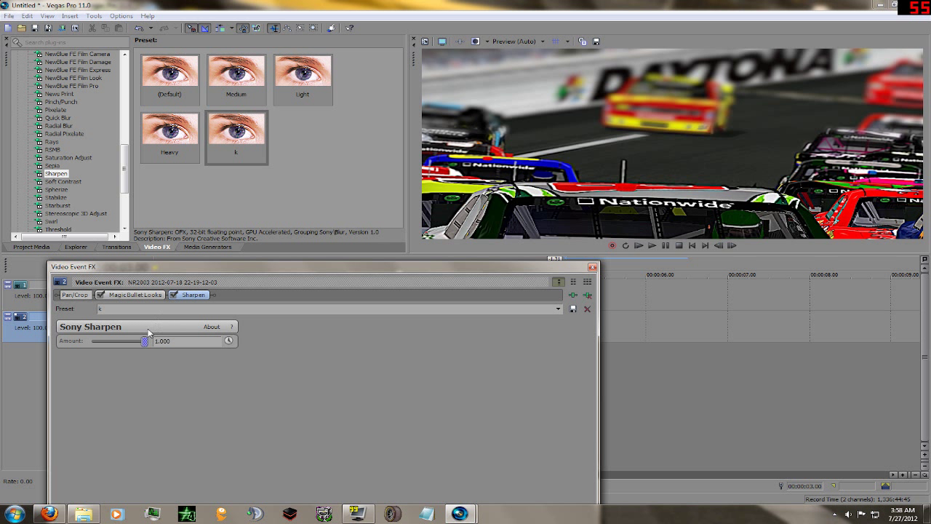
left_click_drag(142, 340, 132, 340)
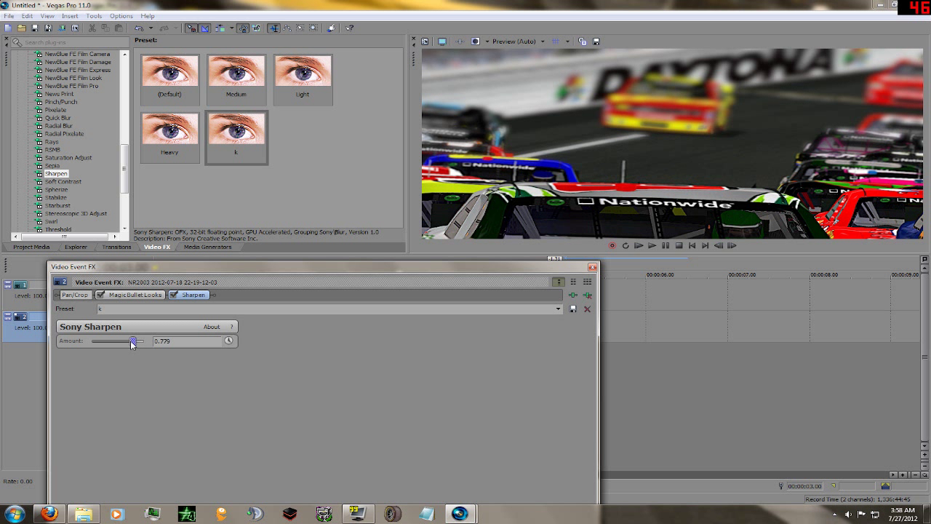
left_click_drag(133, 341, 129, 340)
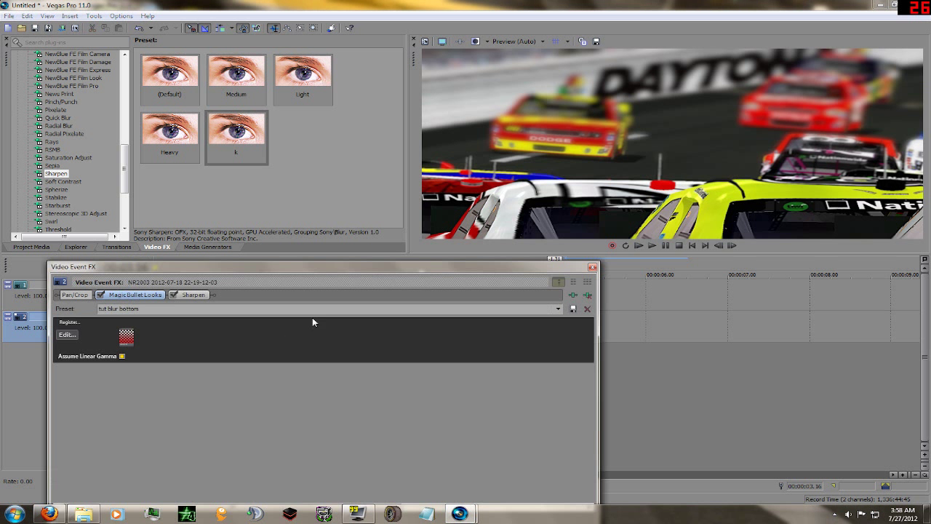
left_click(193, 294)
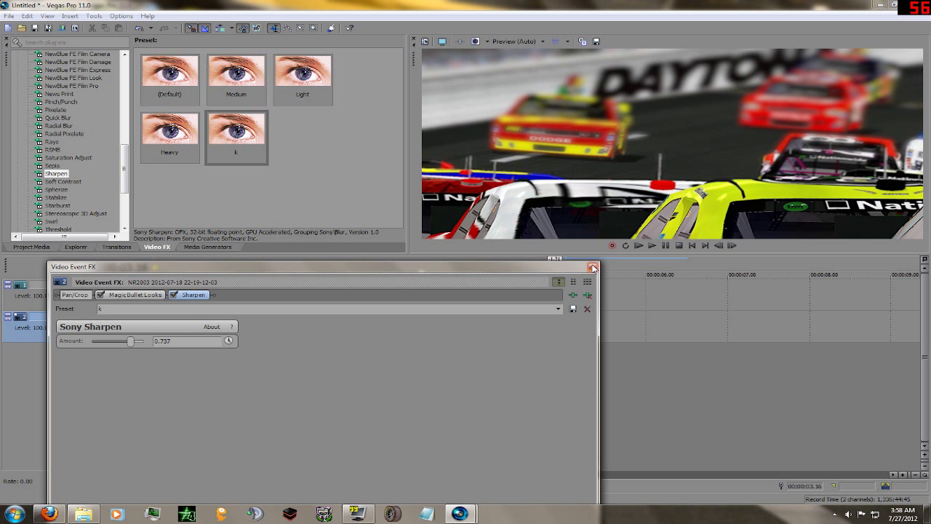
left_click(587, 267)
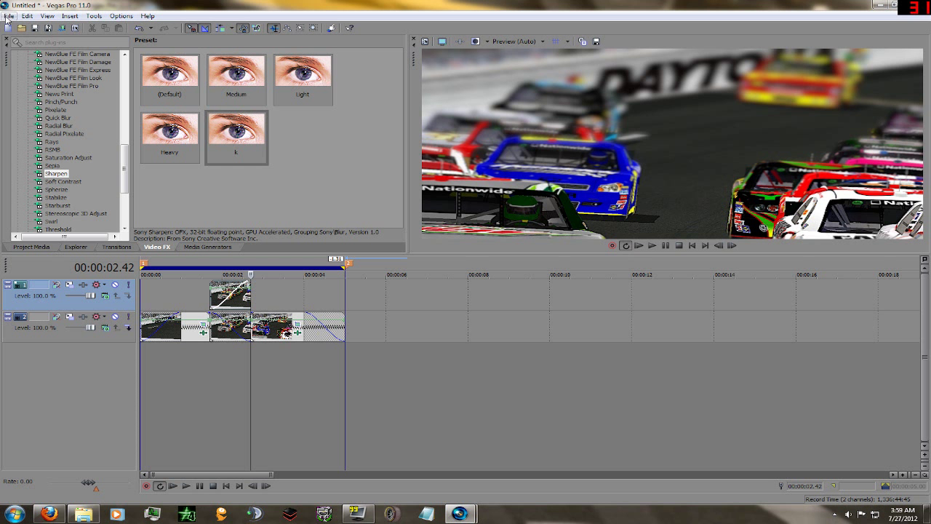
Step: Render the project as tut.wmv with the 4.8 Mbps HD 720-24p template
left_click(8, 15)
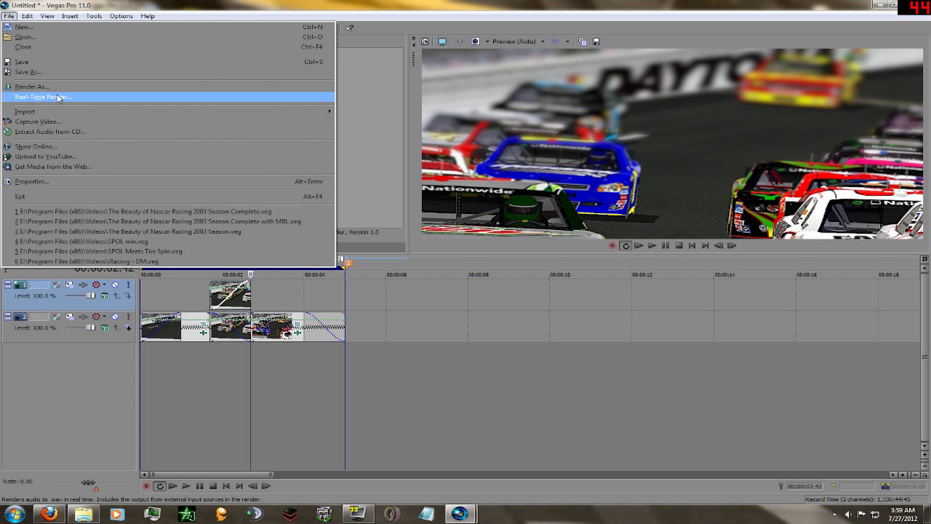
left_click(31, 86)
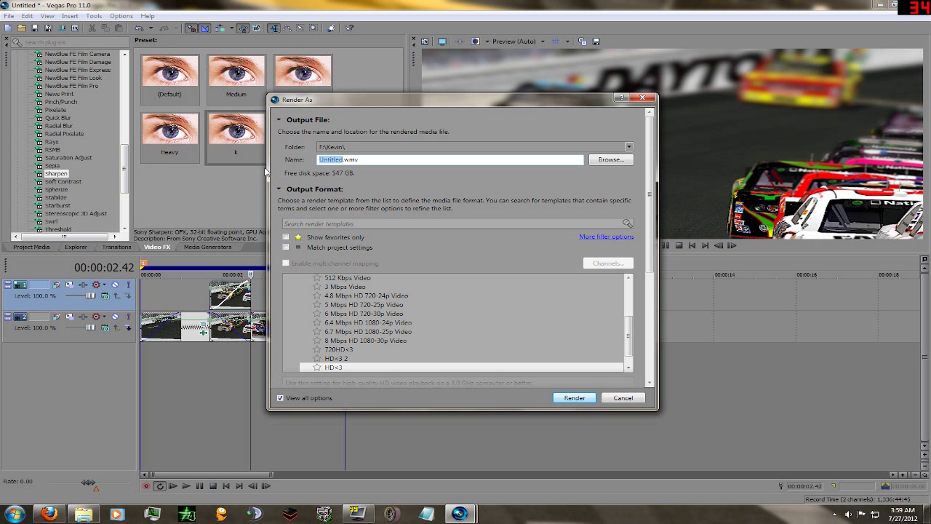
type("tut")
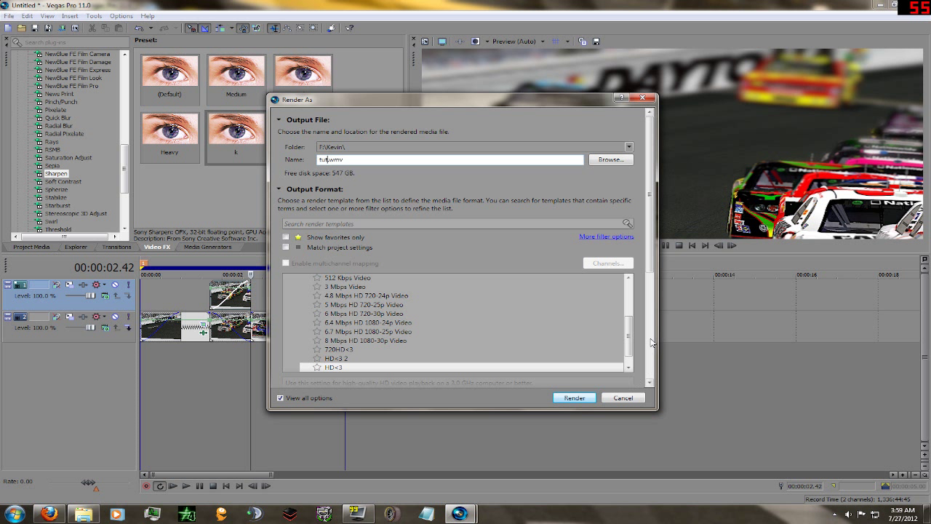
scroll("down", 3)
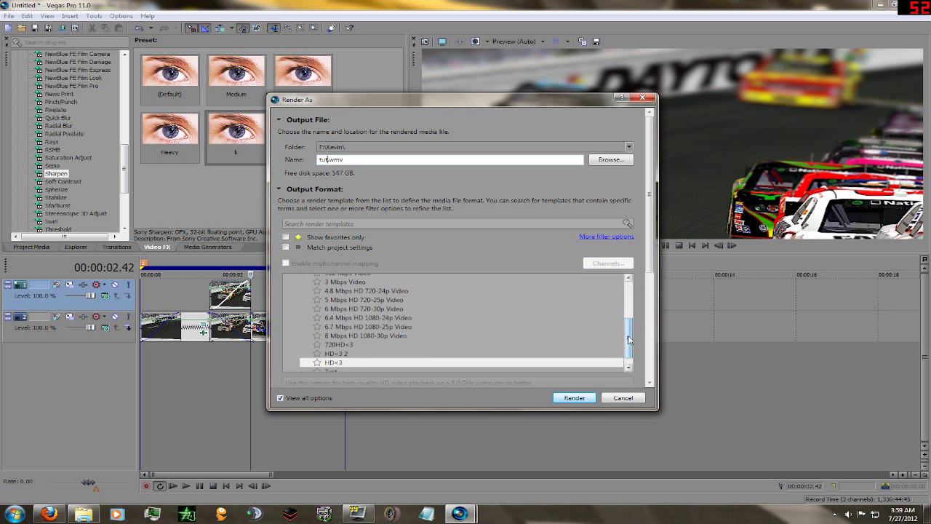
left_click(367, 290)
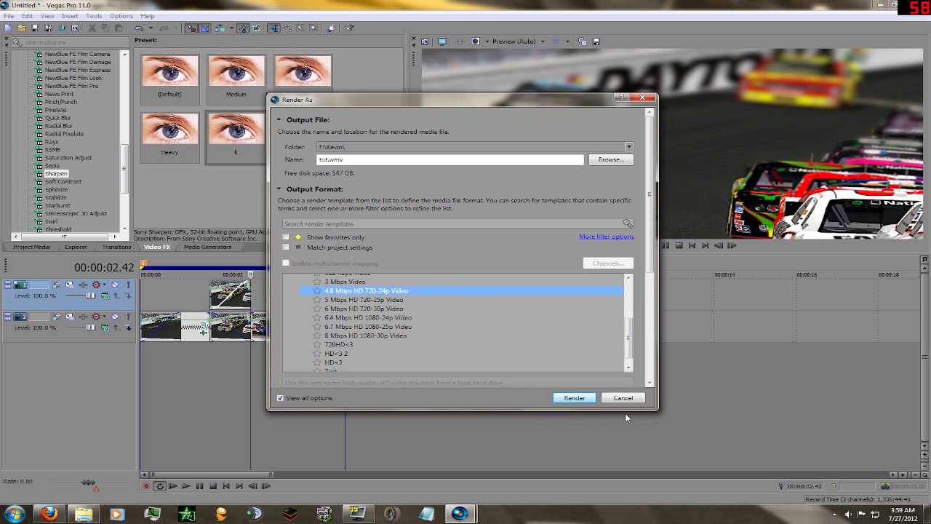
left_click(574, 398)
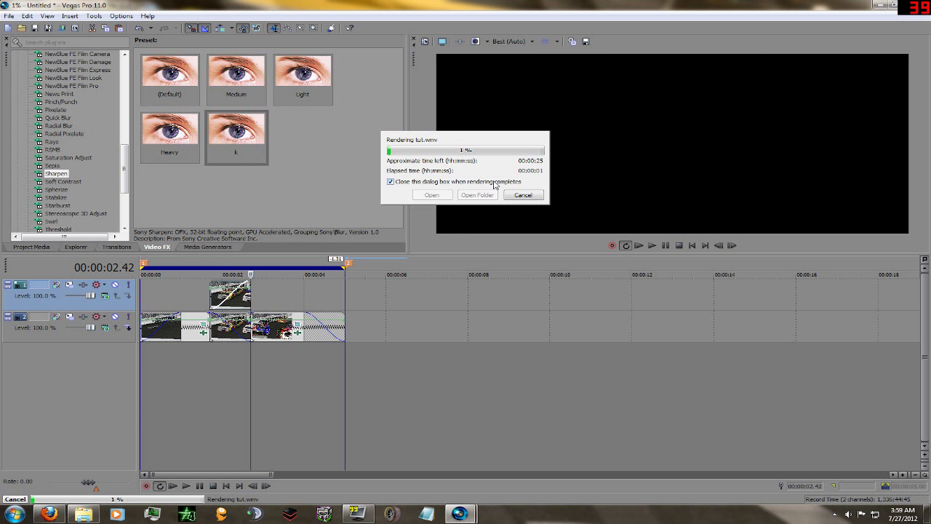